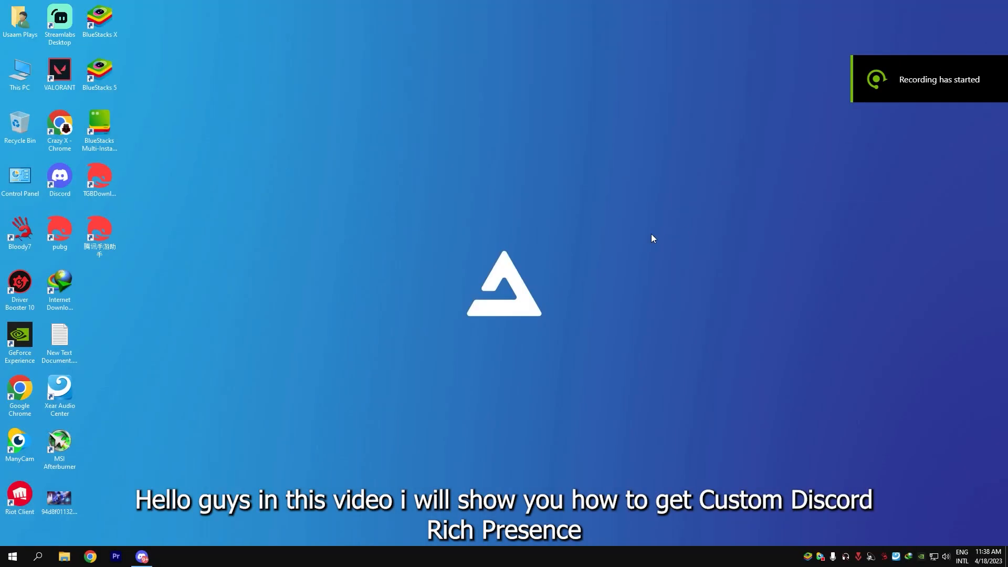
{"action": "mouse_move", "coordinate": [545, 258]}
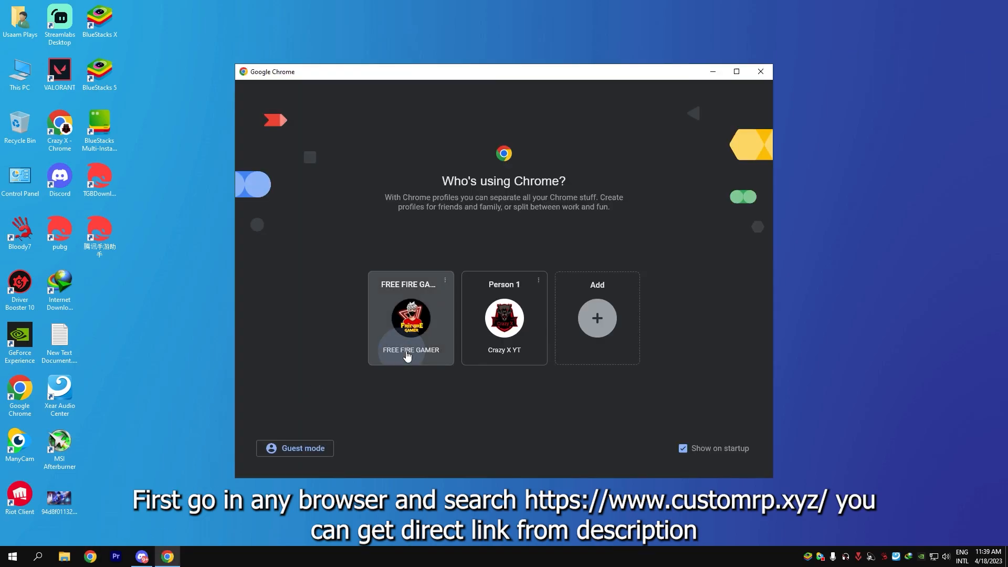
Step: Download the CustomRP Windows installer from customrp.xyz using Chrome's FREE FIRE GAMER profile
{"action": "left_click", "coordinate": [410, 318]}
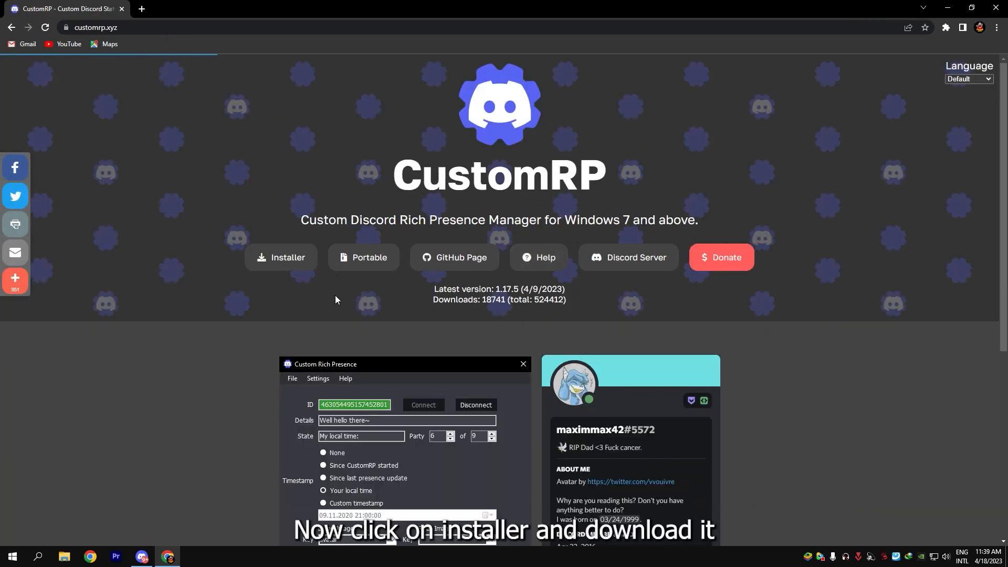
{"action": "scroll", "scroll_direction": "down", "scroll_amount": 3}
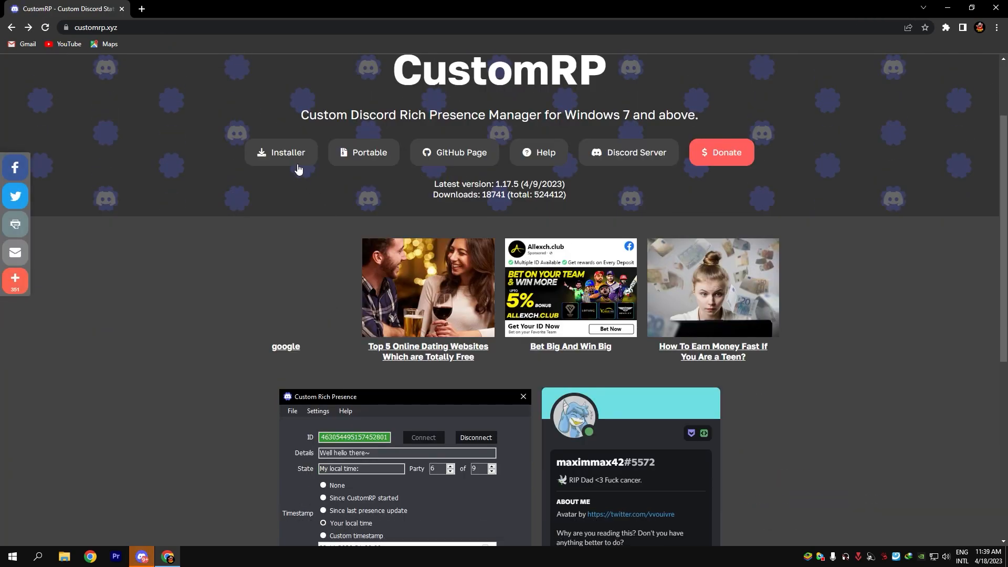
{"action": "left_click", "coordinate": [281, 152]}
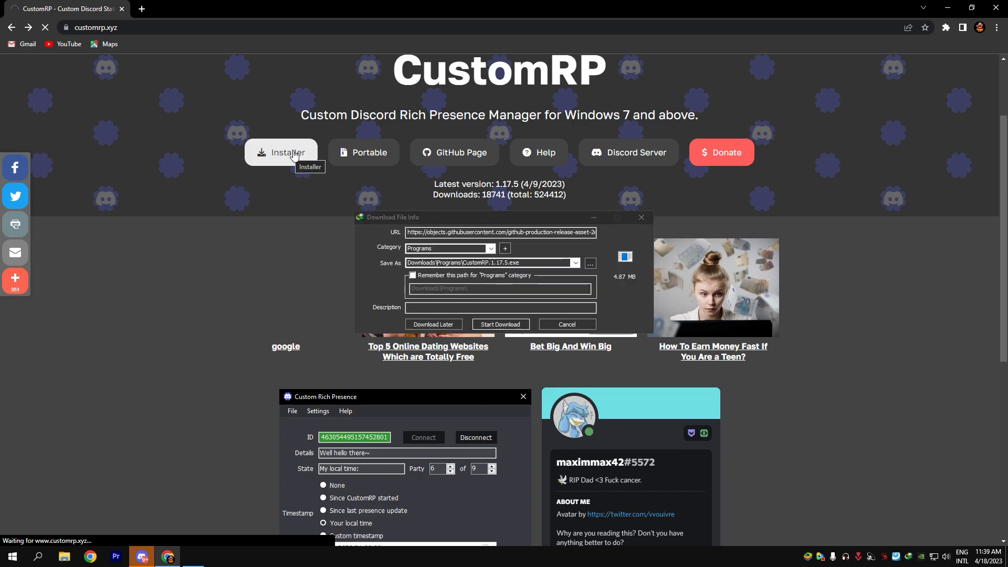
{"action": "left_click", "coordinate": [500, 324]}
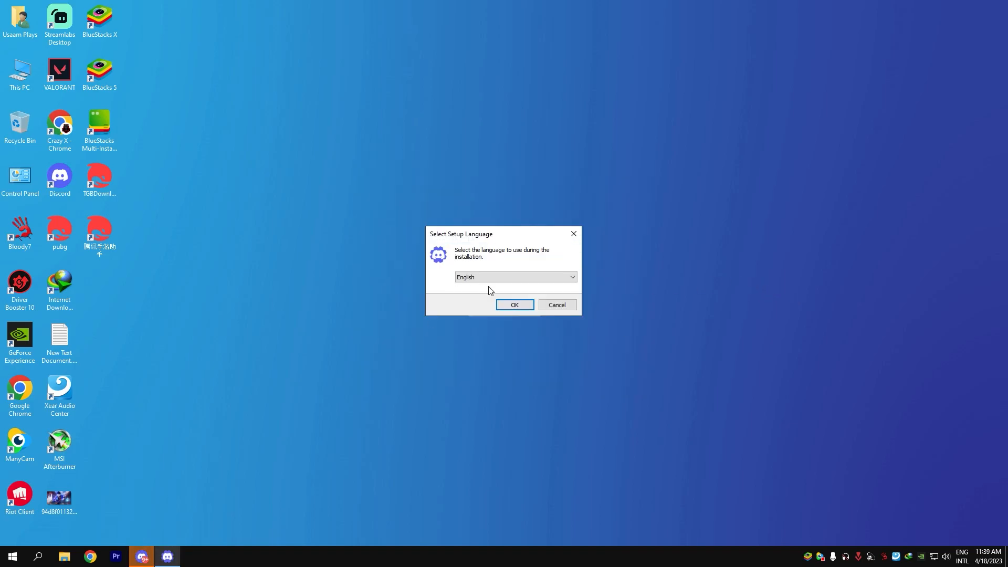
Step: Install CustomRP in English with default folders, accepting the manual on first run
{"action": "left_click", "coordinate": [513, 304]}
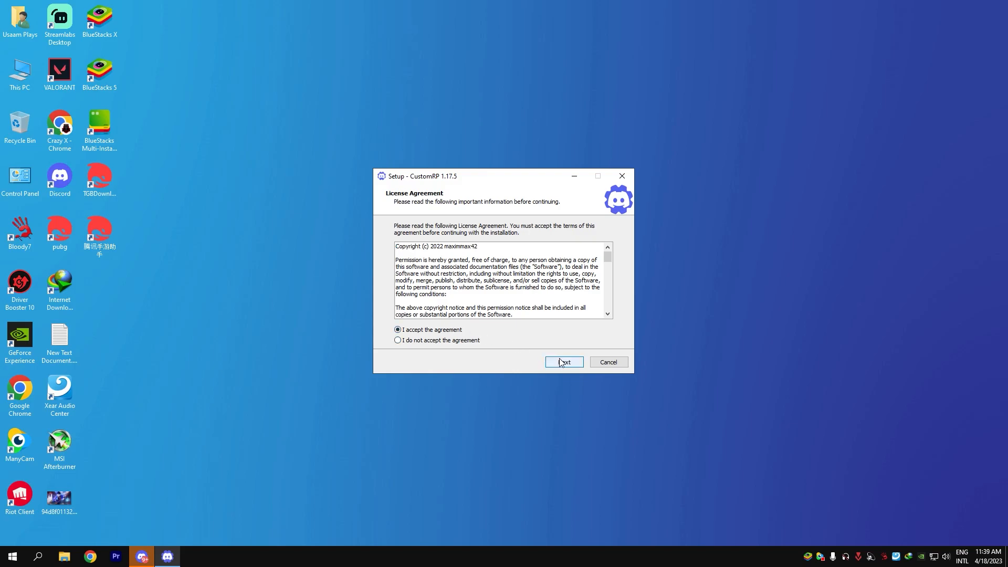
{"action": "left_click", "coordinate": [563, 362]}
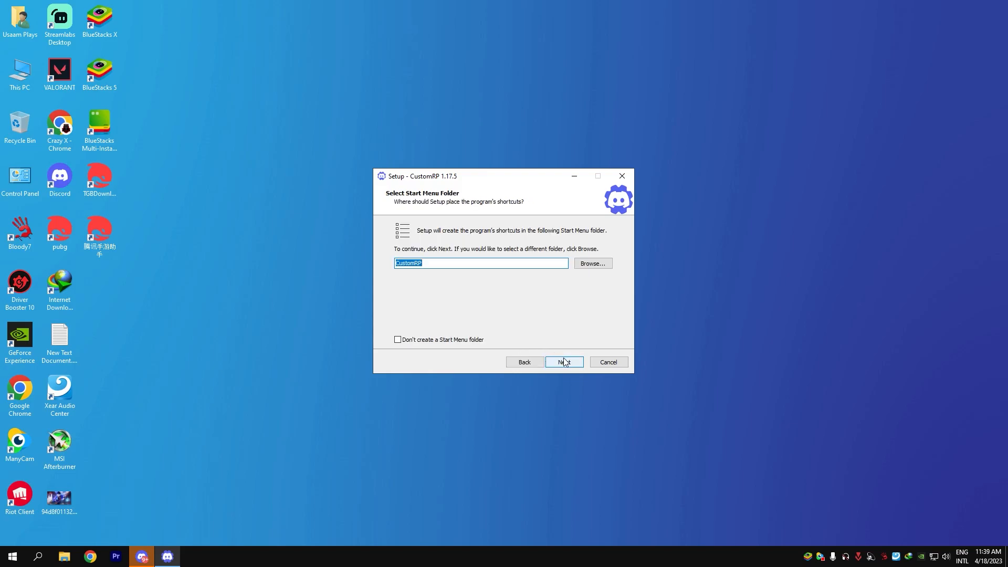
{"action": "left_click", "coordinate": [564, 361]}
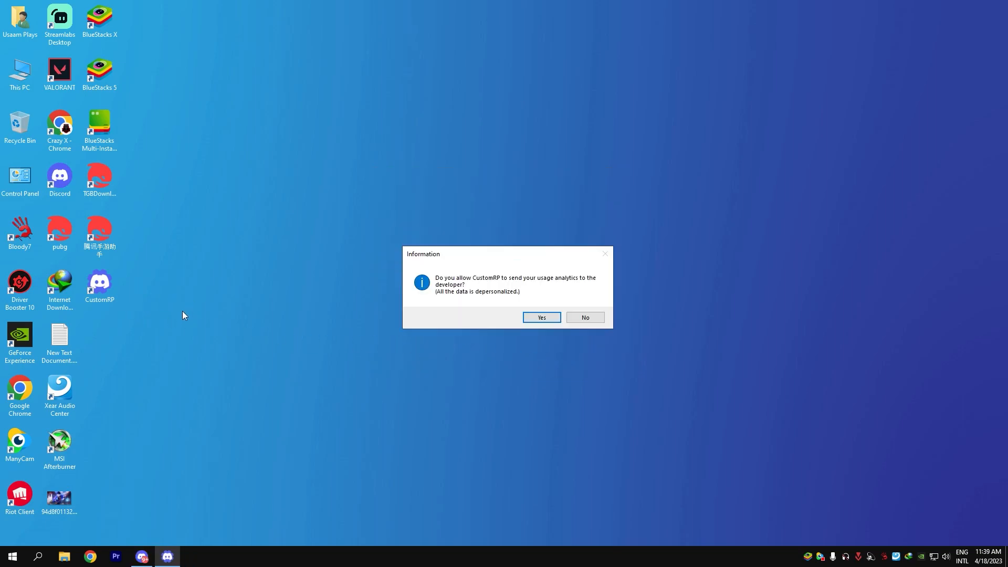
{"action": "right_click", "coordinate": [183, 315]}
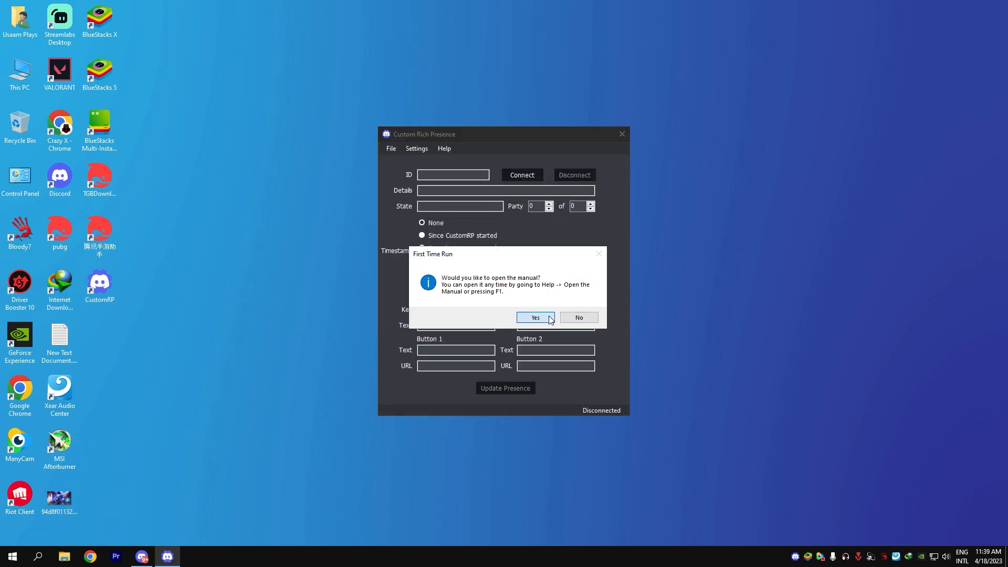
{"action": "left_click", "coordinate": [534, 317]}
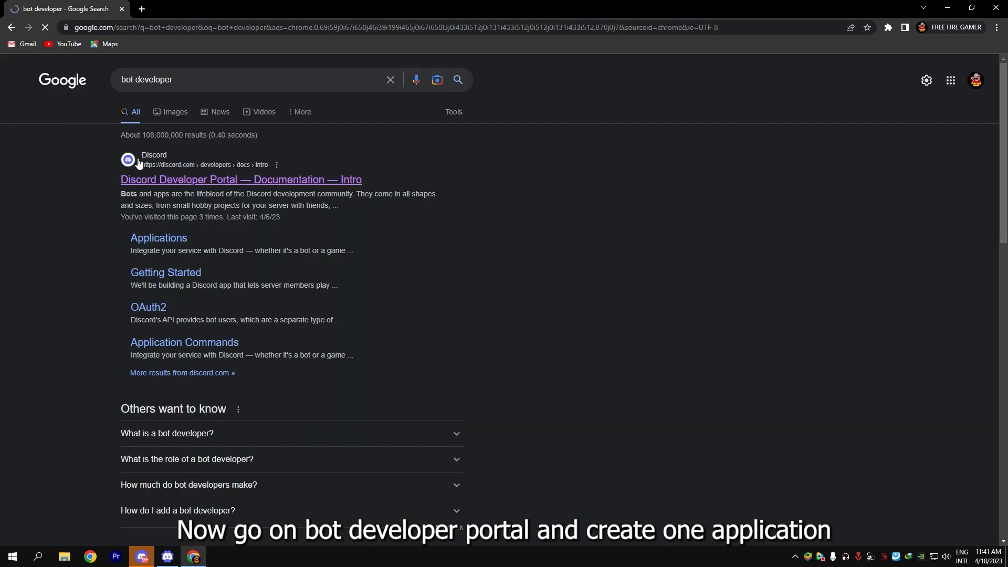
Step: Open the Developer Portal and create the 'bala bala' application, accepting the terms
{"action": "left_click", "coordinate": [241, 179]}
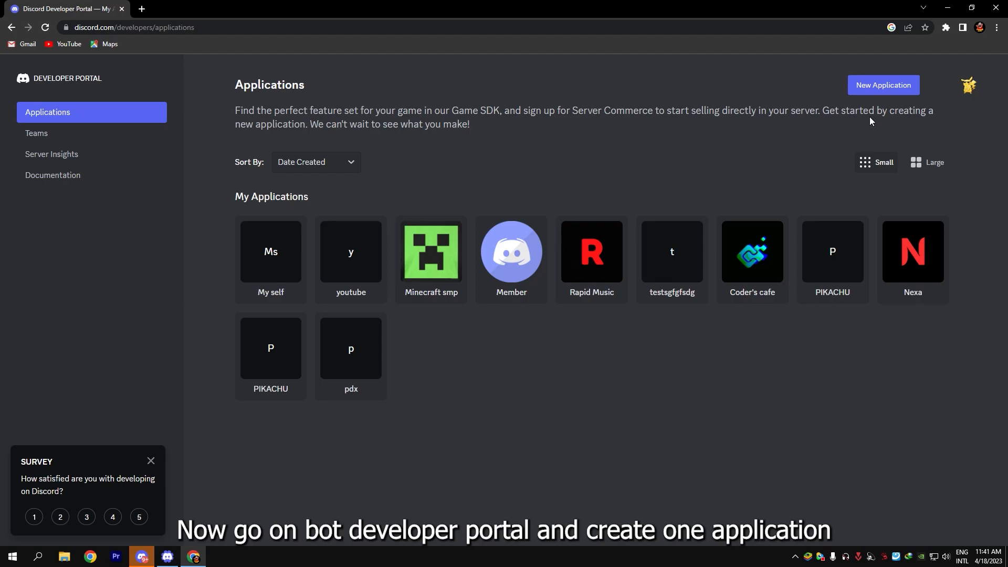
{"action": "left_click", "coordinate": [882, 85]}
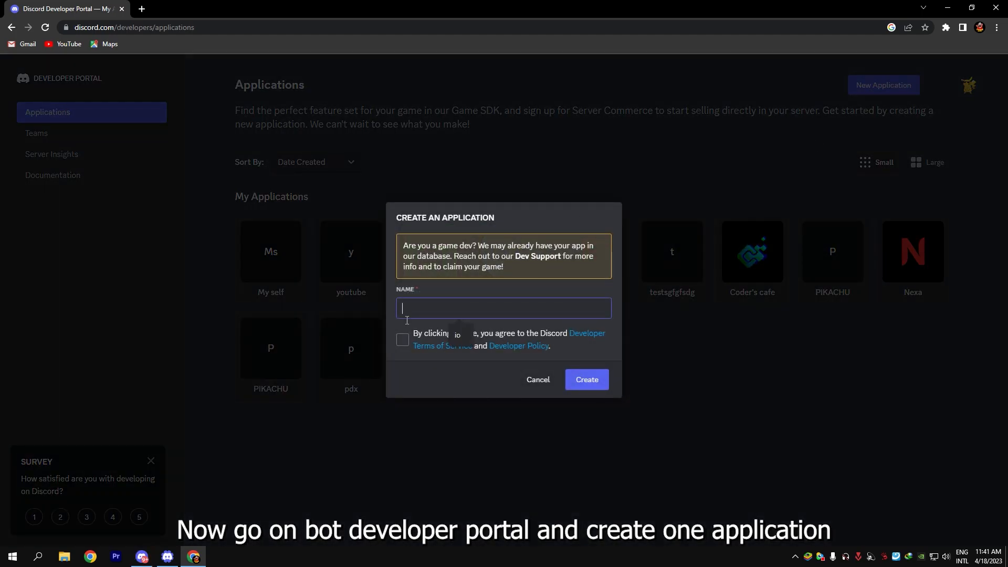
{"action": "type", "text": "ba;a"}
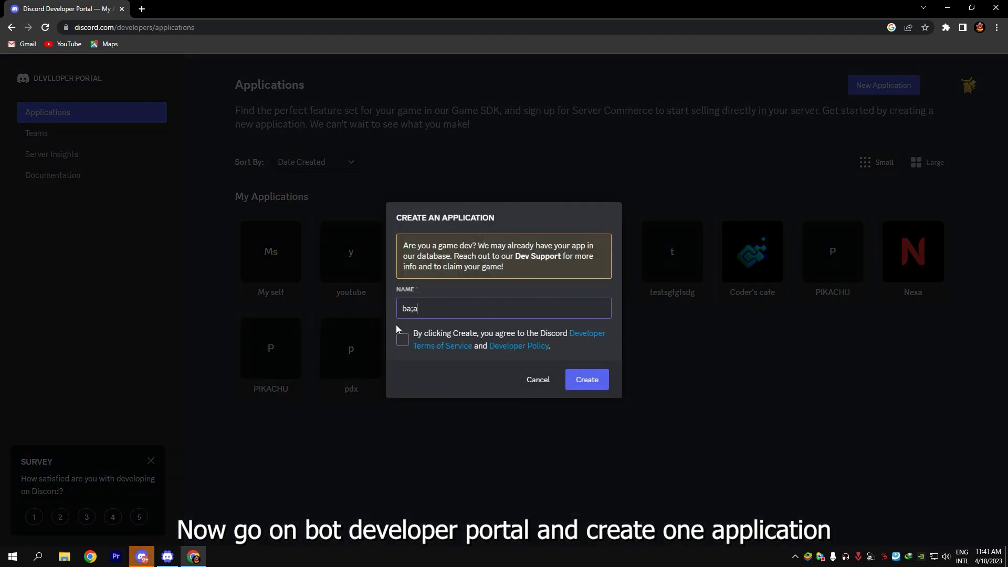
{"action": "type", "text": "bala"}
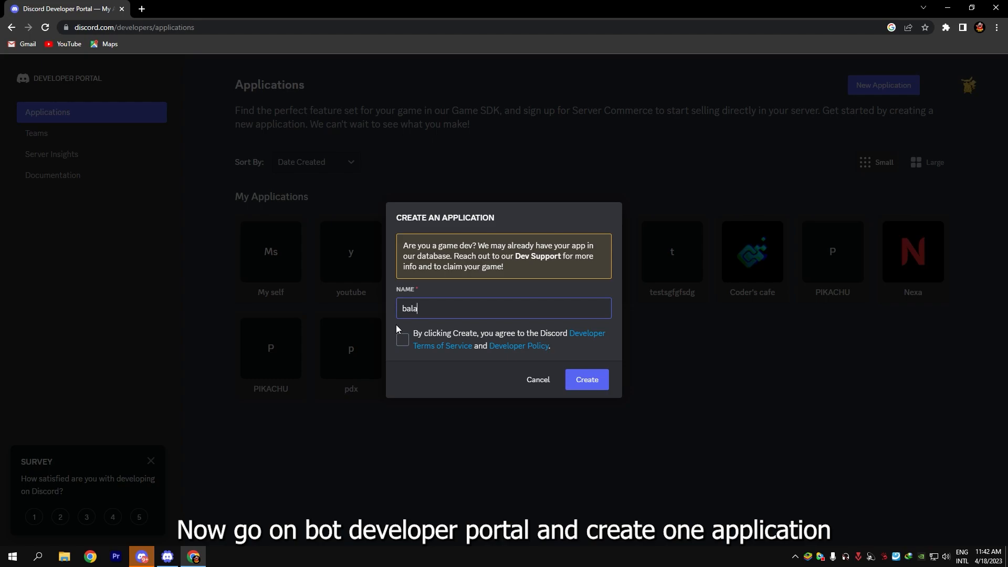
{"action": "type", "text": "v"}
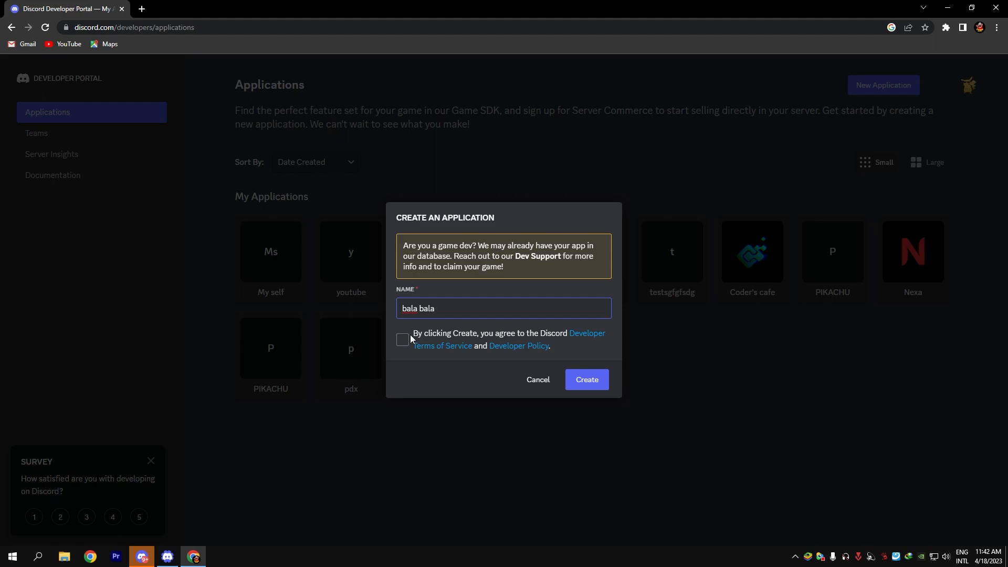
{"action": "left_click", "coordinate": [585, 379]}
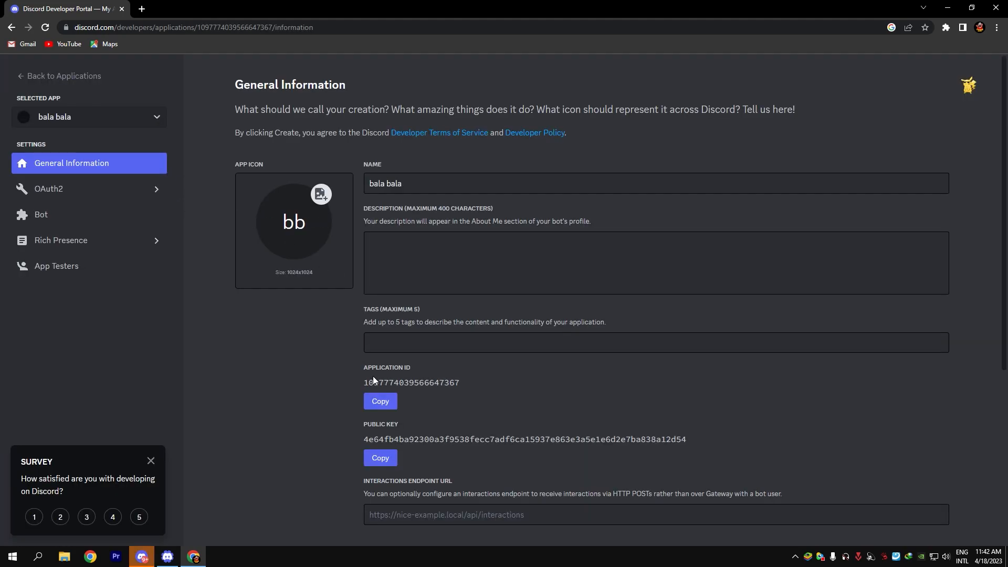
{"action": "left_click", "coordinate": [379, 401]}
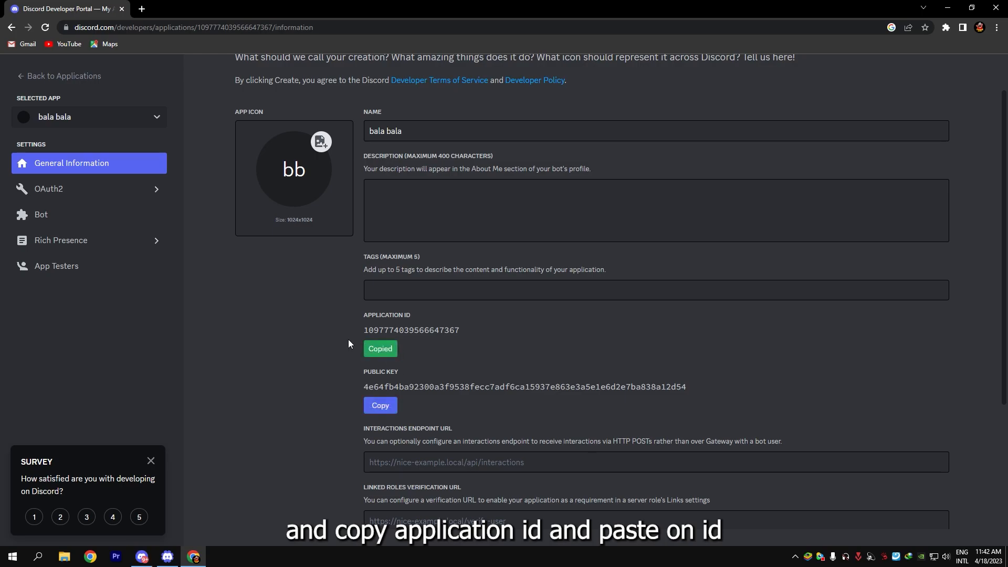
{"action": "left_click", "coordinate": [141, 561]}
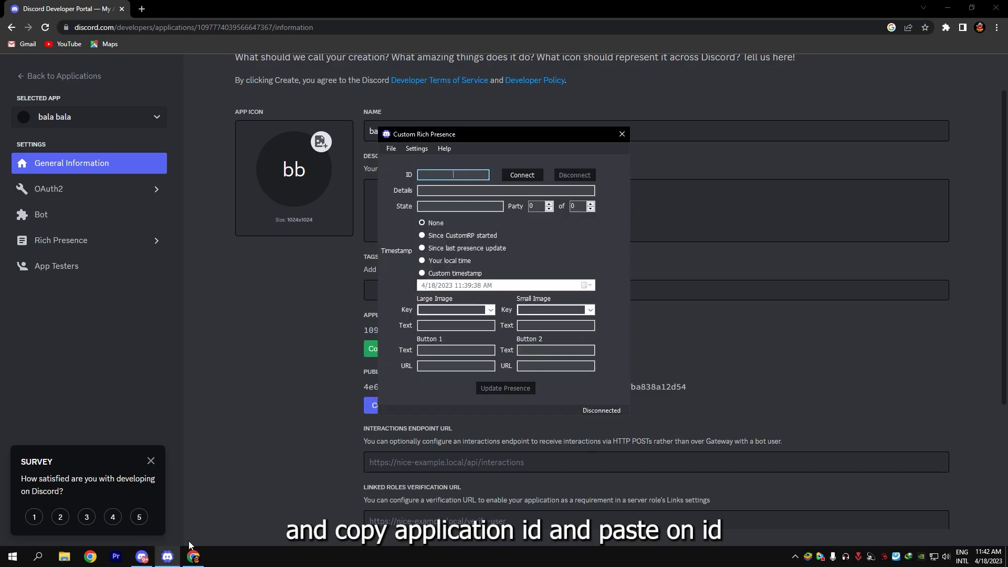
{"action": "type", "text": "1097774039566647367"}
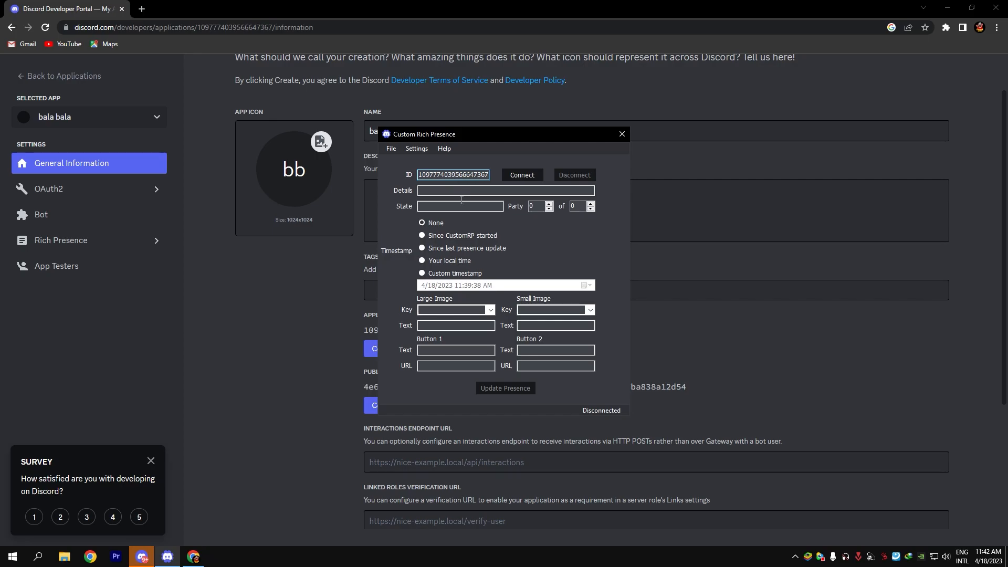
Step: Fill in the presence Details and State lines in CustomRP and publish it
{"action": "left_click", "coordinate": [167, 556]}
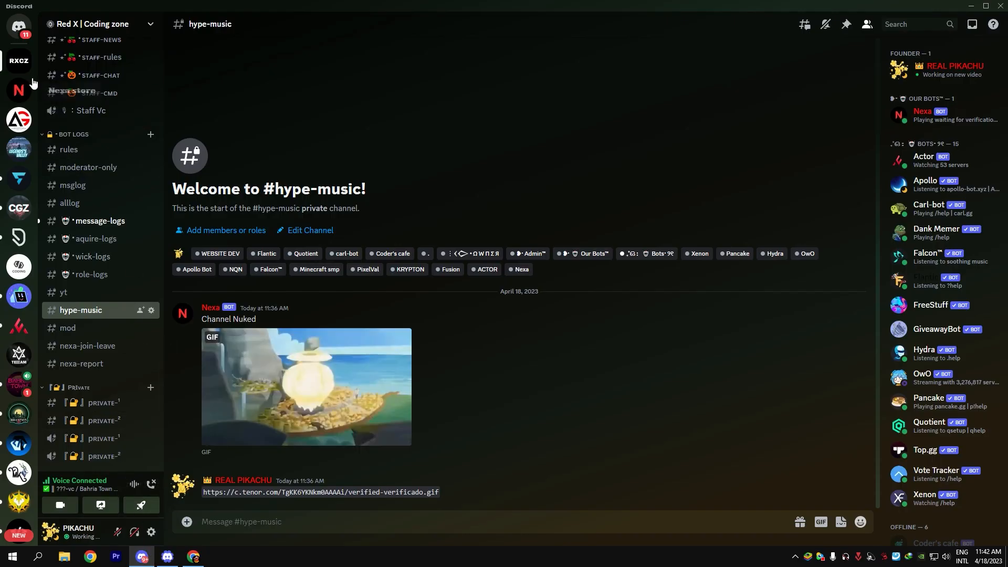
{"action": "mouse_move", "coordinate": [869, 301]}
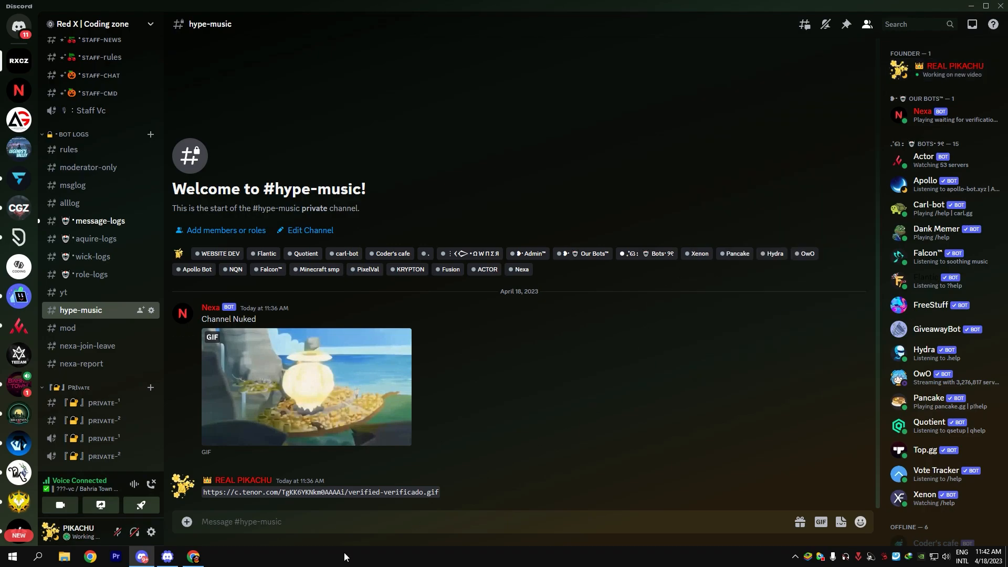
{"action": "mouse_move", "coordinate": [192, 557]}
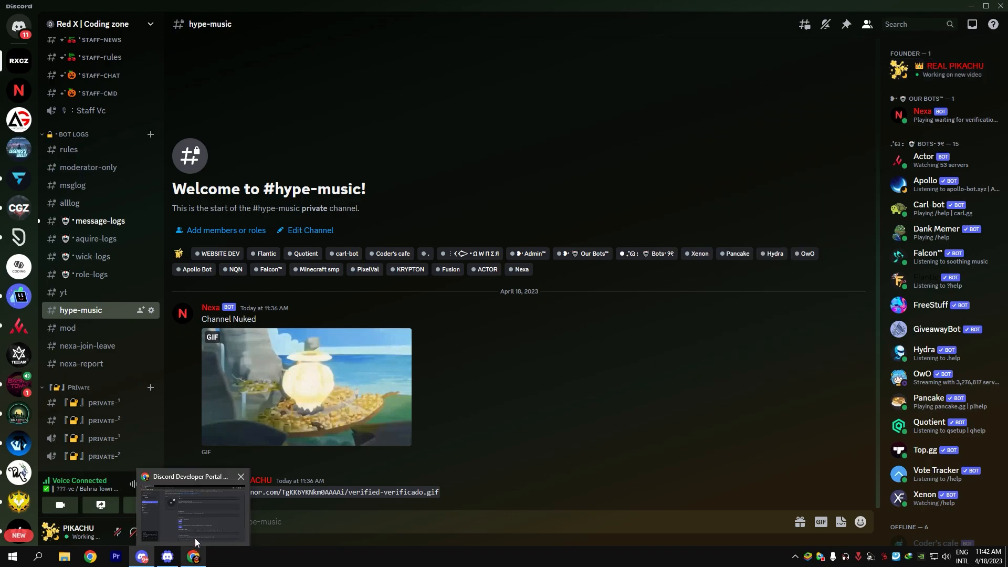
{"action": "left_click", "coordinate": [196, 508]}
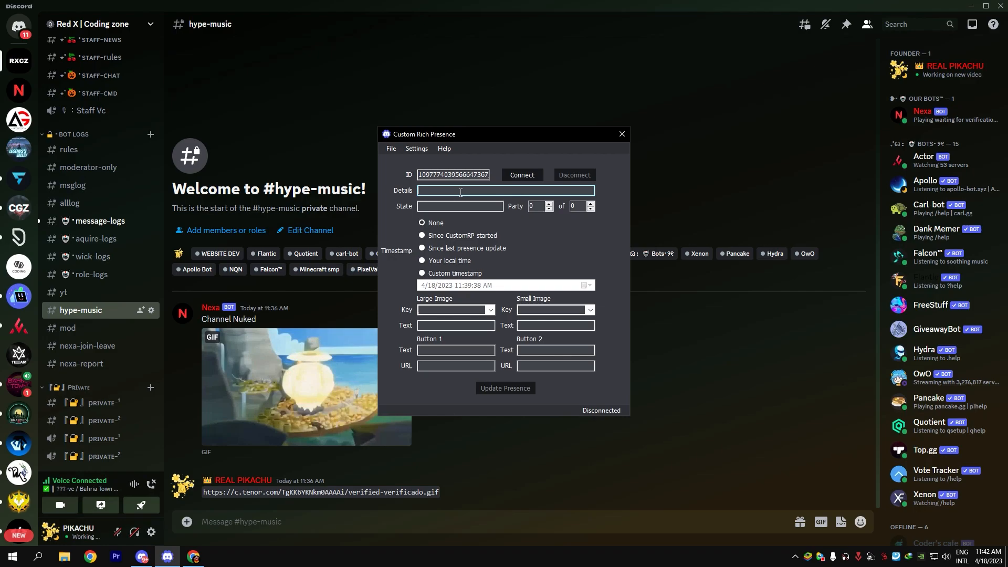
{"action": "type", "text": "De"}
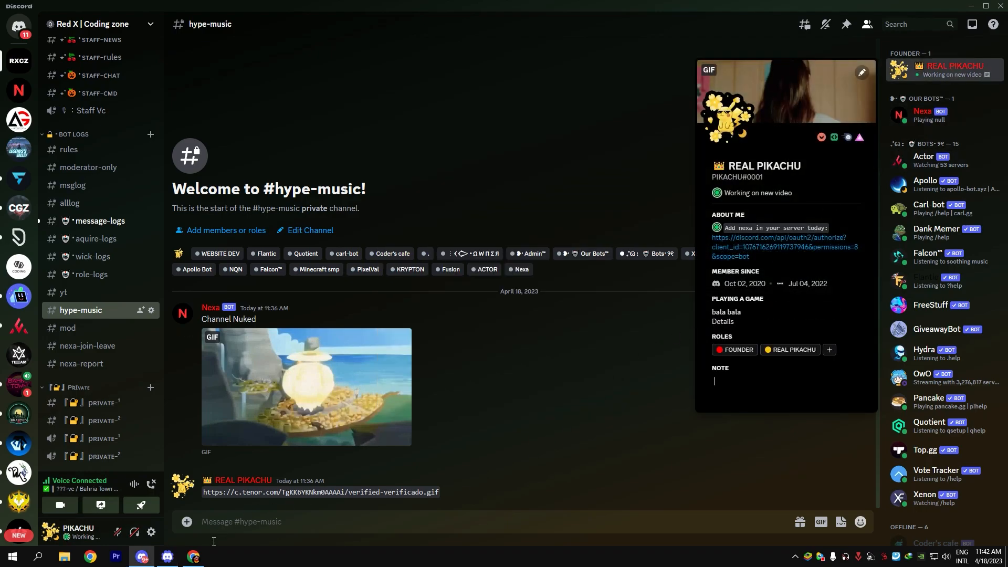
{"action": "left_click", "coordinate": [194, 556]}
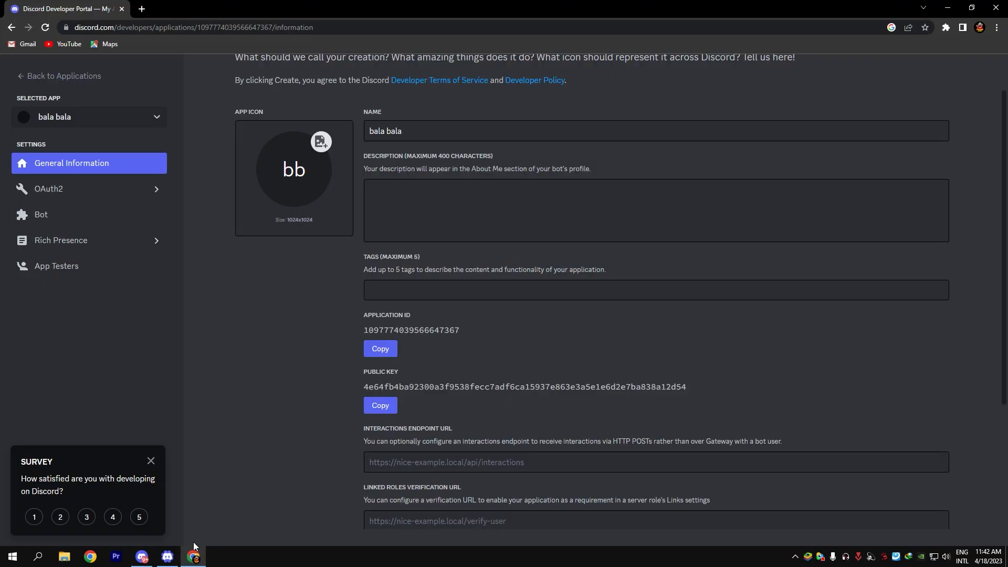
{"action": "left_click", "coordinate": [167, 556]}
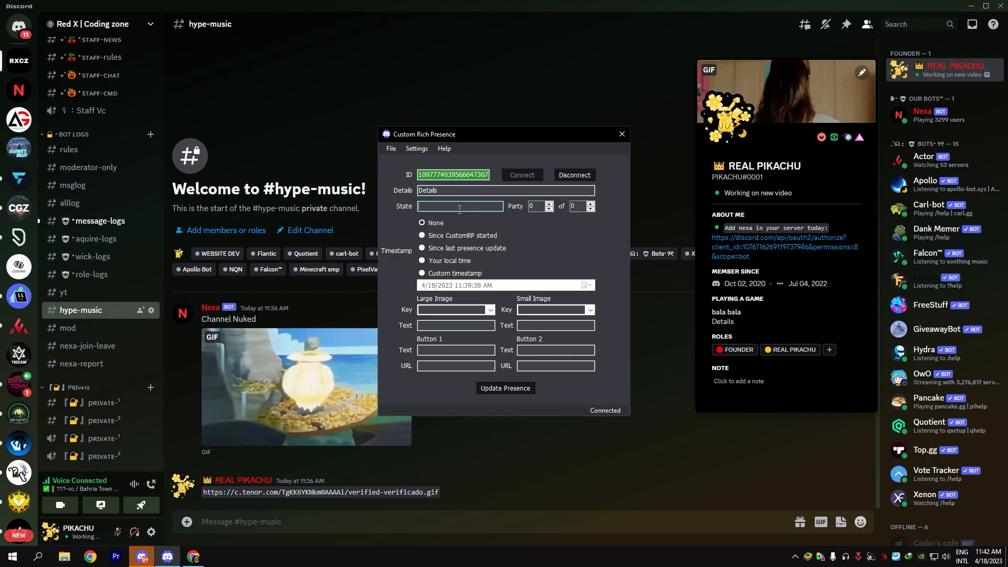
{"action": "type", "text": "sdasd"}
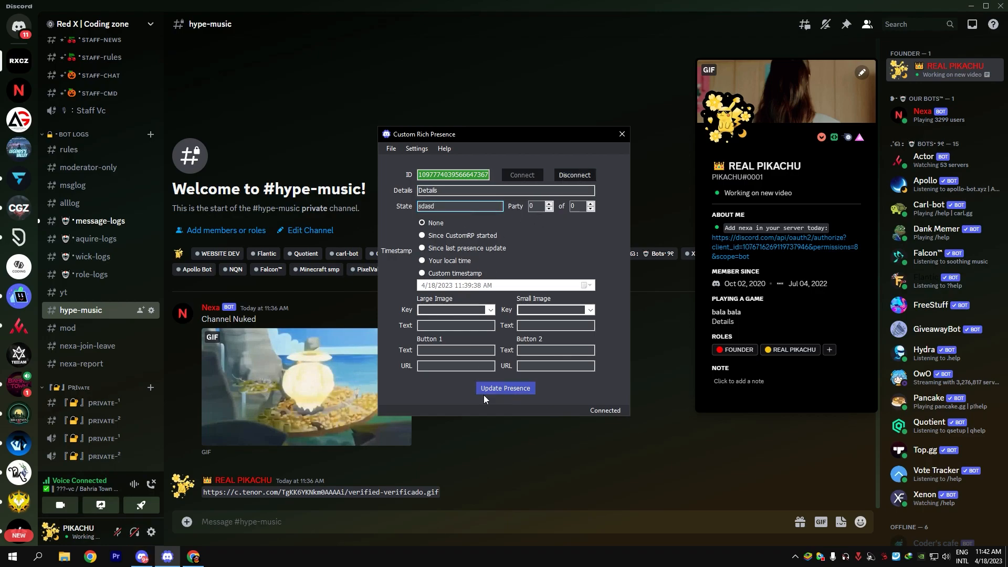
{"action": "left_click", "coordinate": [505, 388]}
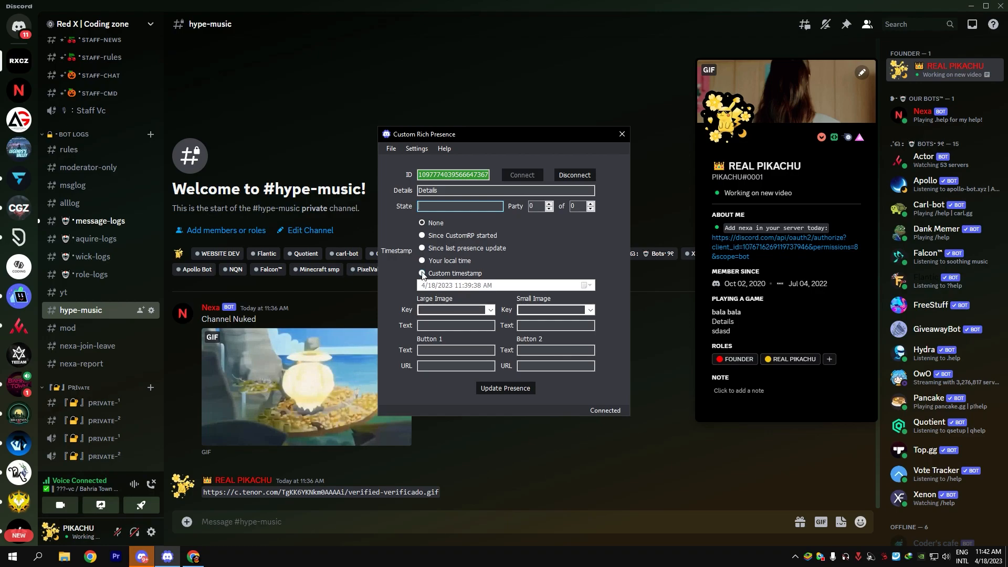
Step: Set the timestamp to Your local time and update the presence with state PIKACHU
{"action": "left_click", "coordinate": [422, 261]}
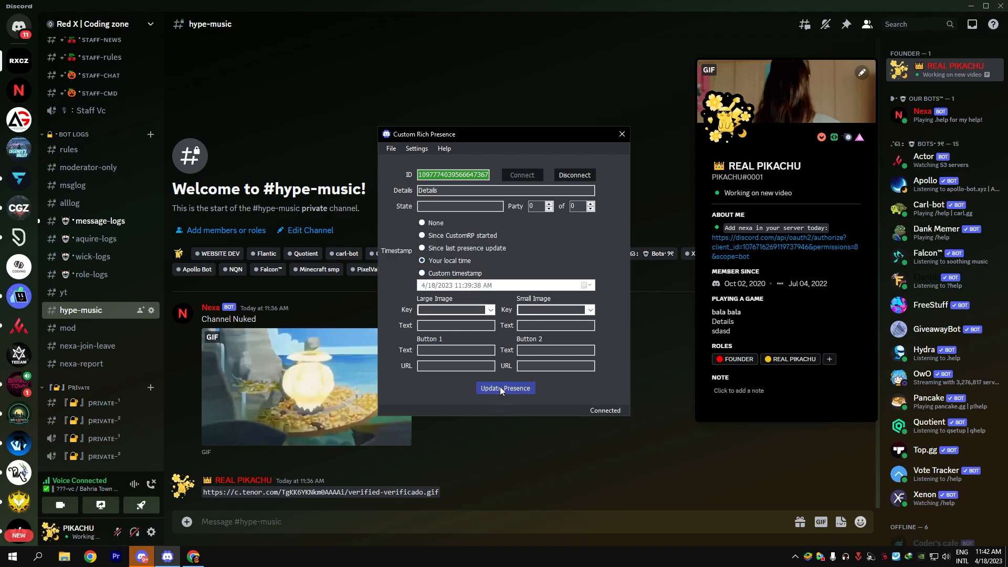
{"action": "left_click", "coordinate": [505, 387]}
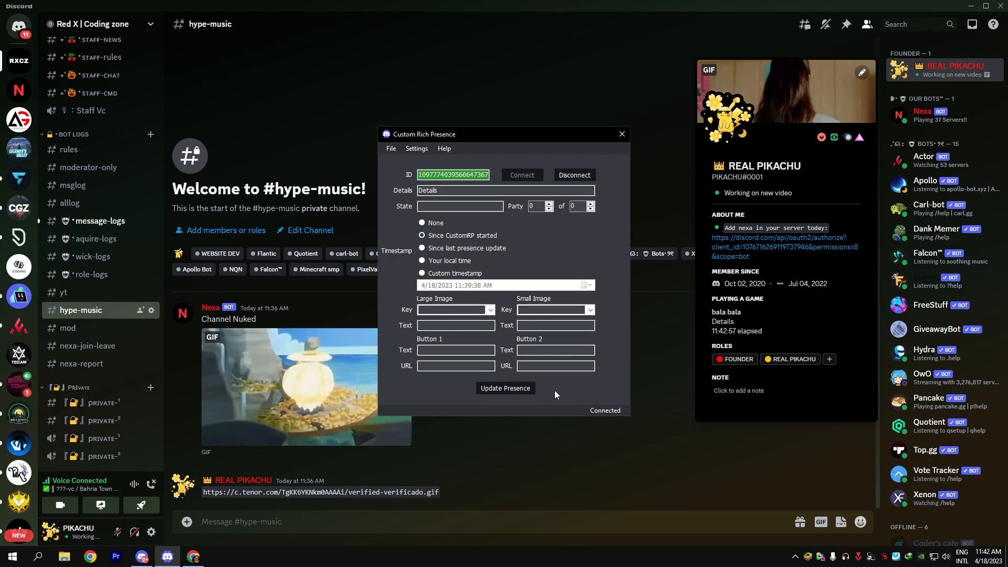
{"action": "left_click", "coordinate": [423, 223]}
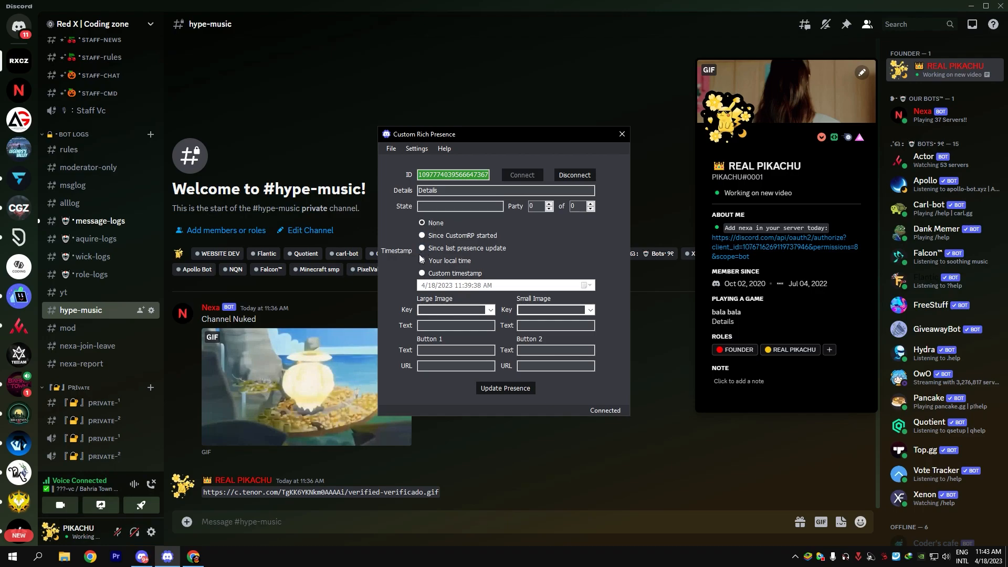
{"action": "left_click", "coordinate": [422, 249]}
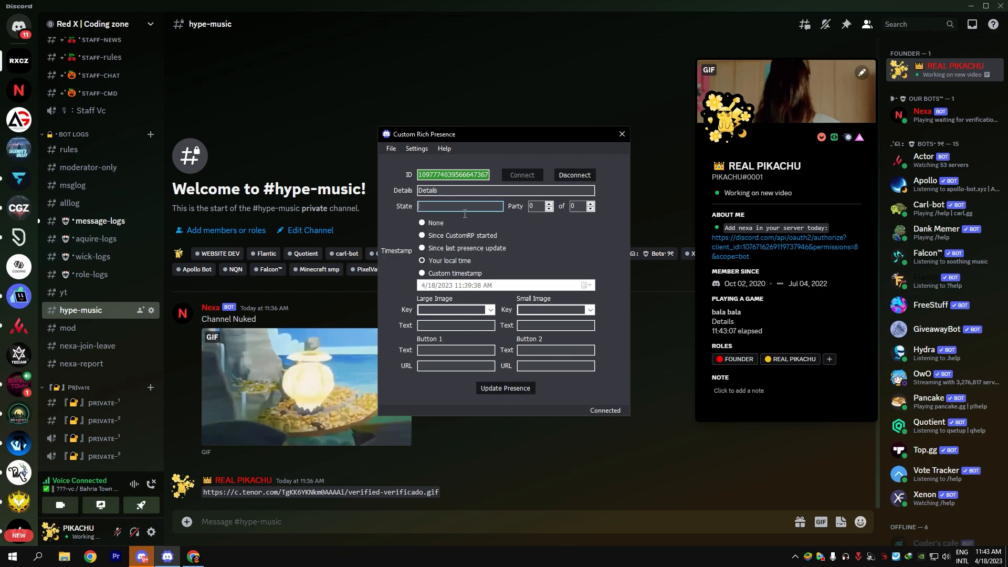
{"action": "type", "text": "P"}
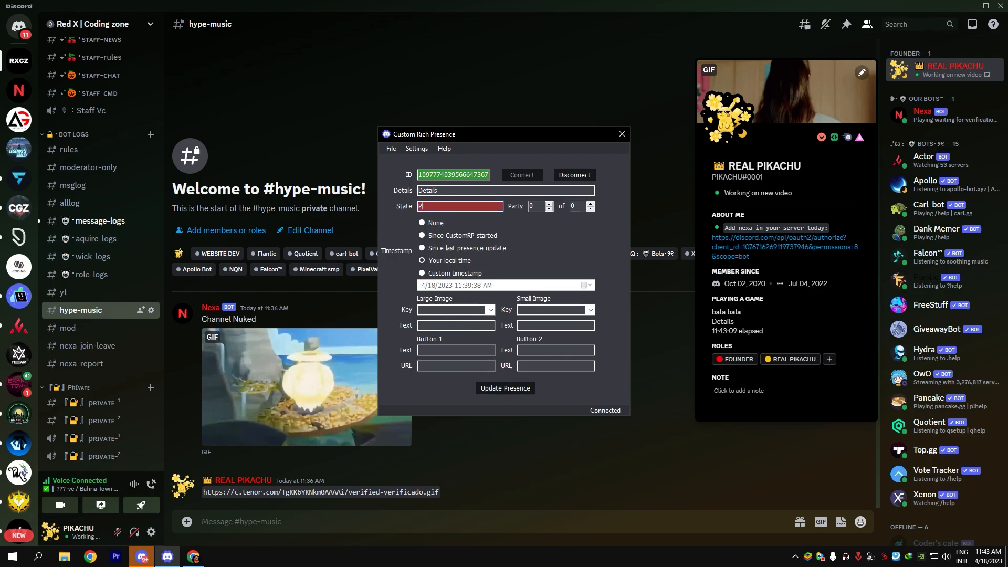
{"action": "type", "text": "IKACHU"}
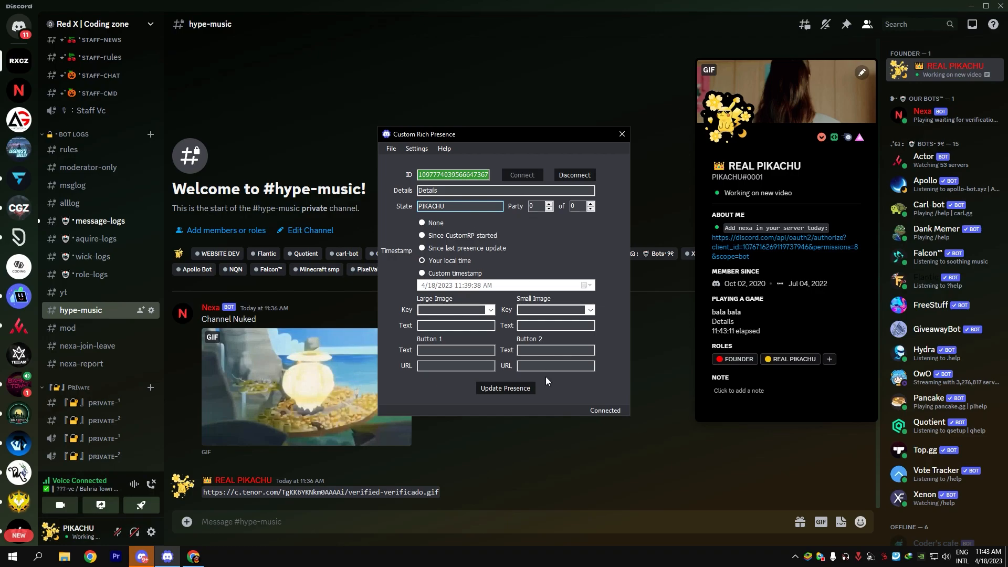
{"action": "left_click", "coordinate": [505, 387]}
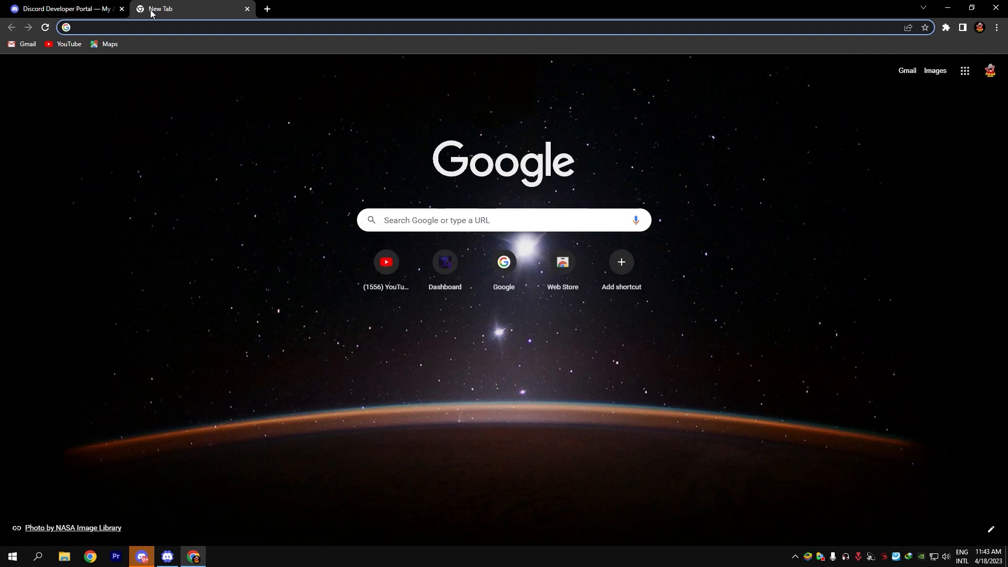
Step: Find a YouTube logo in Google Images, then copy a smoking anime GIF address from giphy
{"action": "type", "text": "youtube.com"}
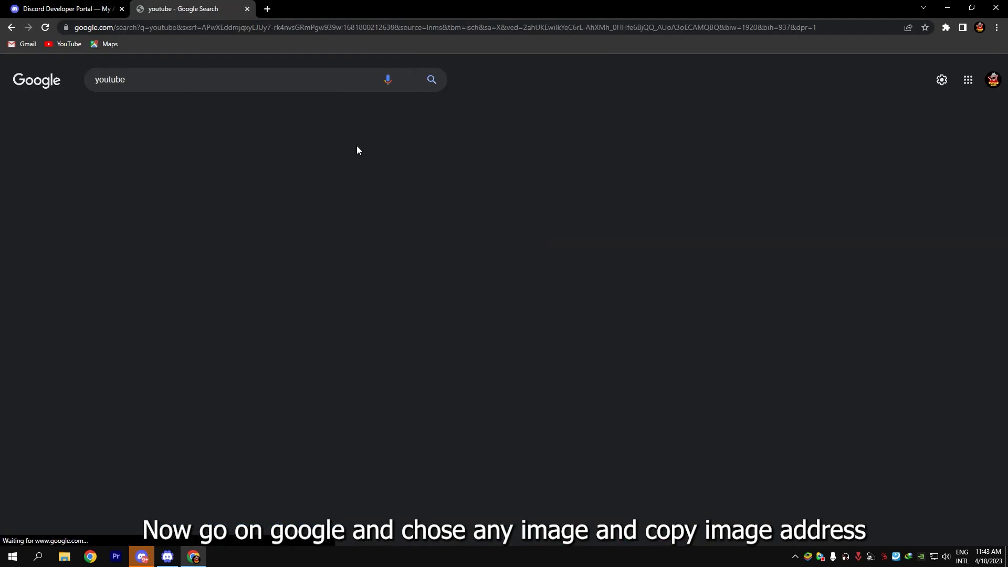
{"action": "left_click", "coordinate": [297, 124]}
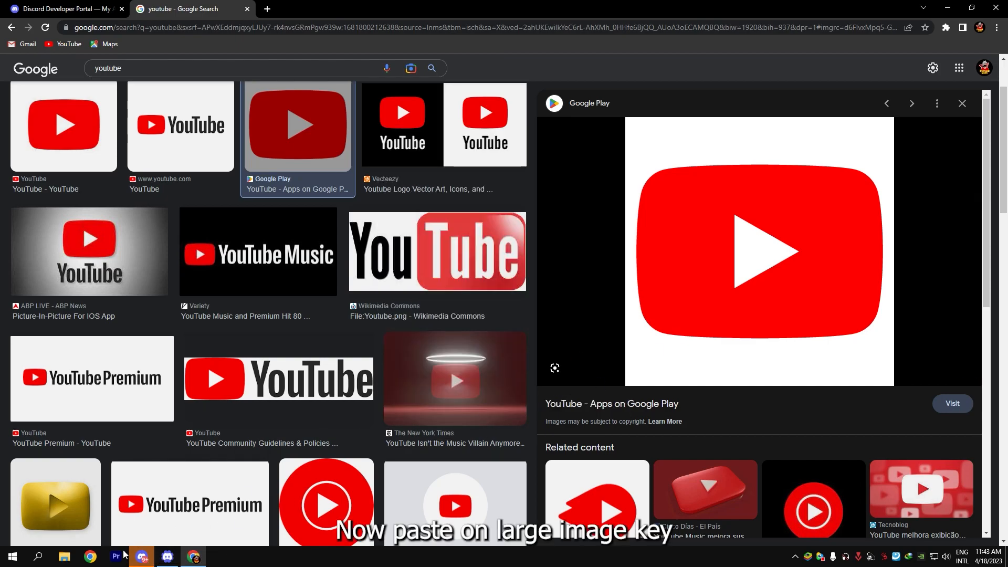
{"action": "left_click", "coordinate": [167, 556]}
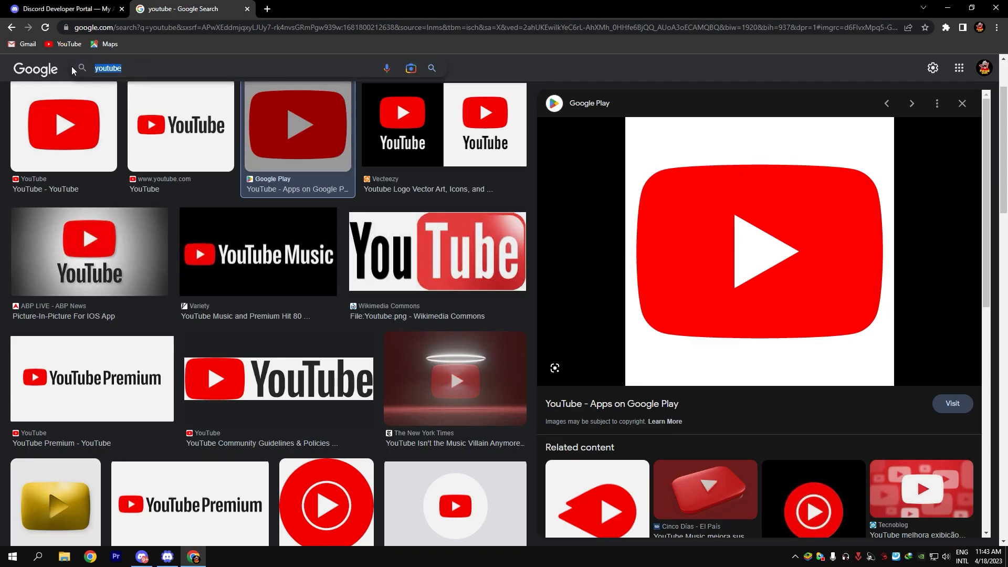
{"action": "left_click", "coordinate": [225, 68]}
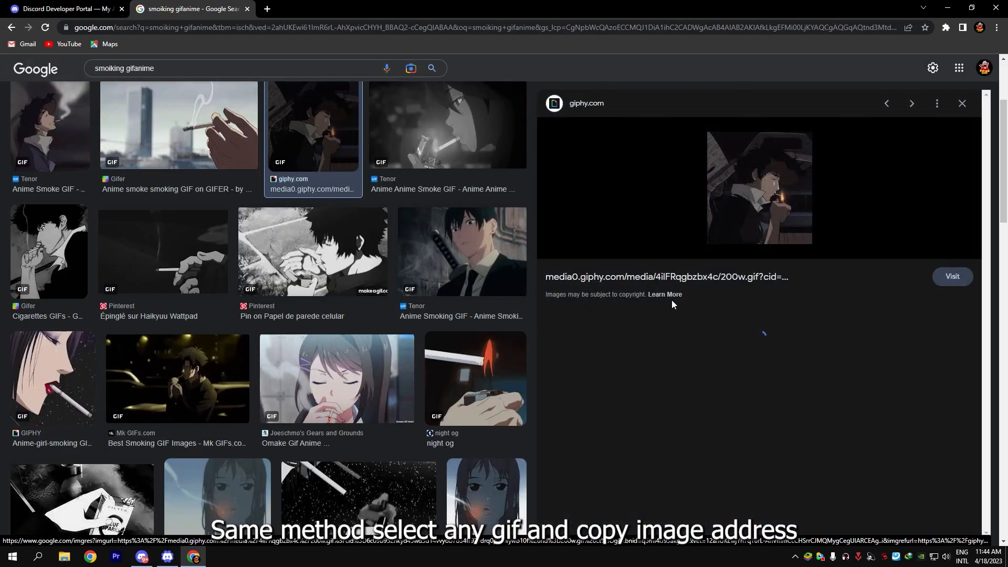
{"action": "right_click", "coordinate": [759, 187]}
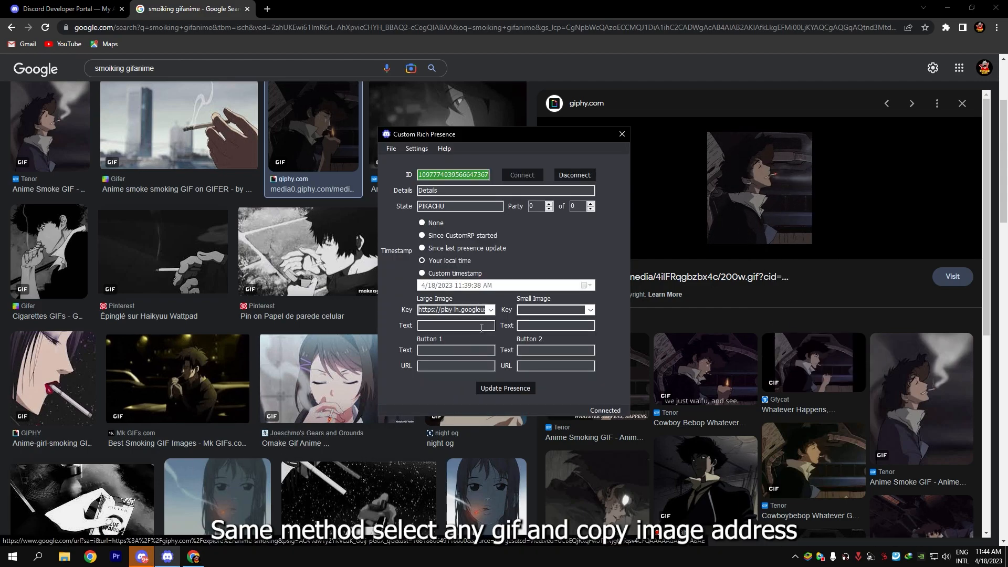
Step: Replace the large image key with the giphy GIF address and return to Discord chat
{"action": "triple_click", "coordinate": [453, 310]}
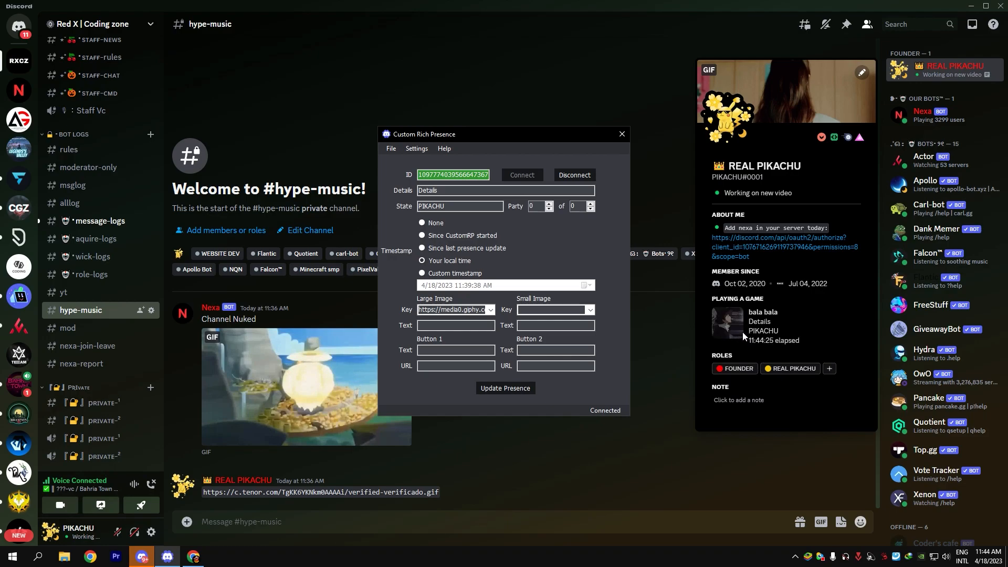
{"action": "left_click", "coordinate": [621, 134]}
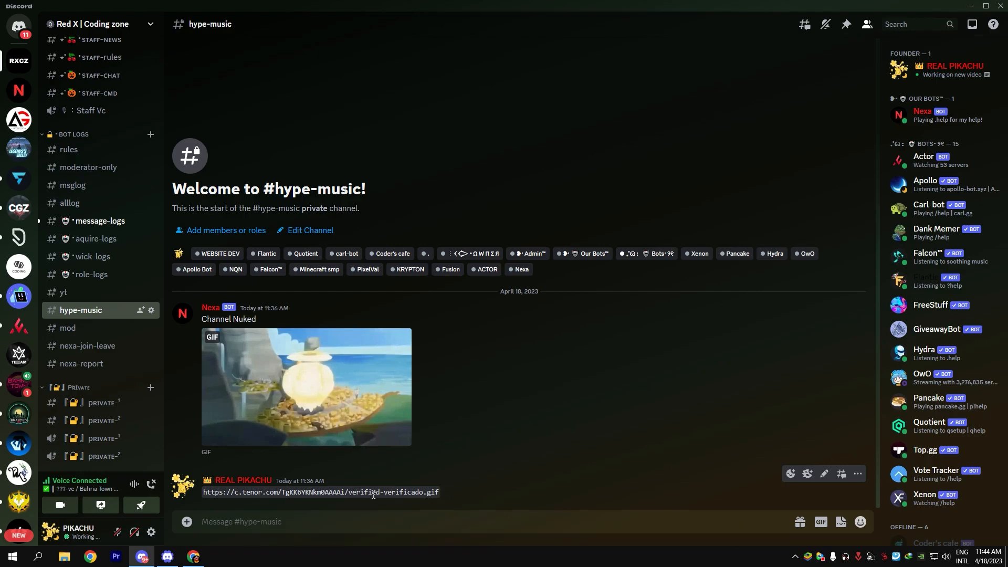
Step: Copy the verified GIF link from Discord into the small image key and update the presence
{"action": "triple_click", "coordinate": [320, 492]}
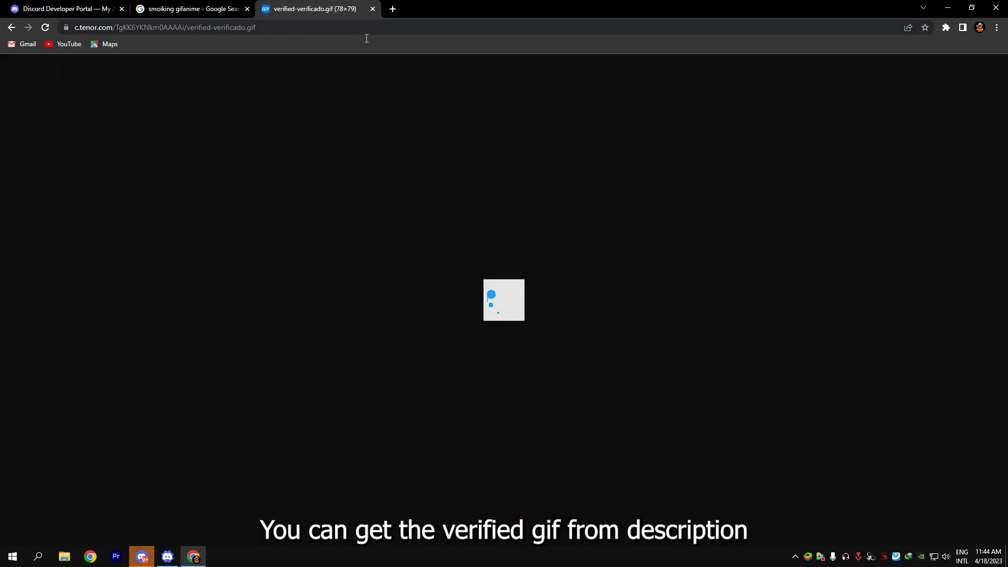
{"action": "right_click", "coordinate": [504, 300]}
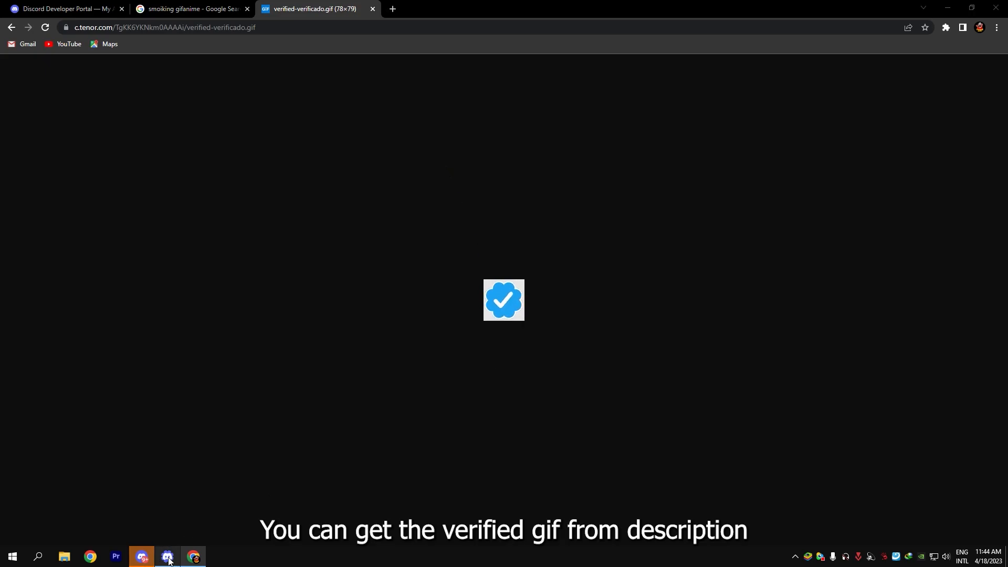
{"action": "left_click", "coordinate": [167, 561]}
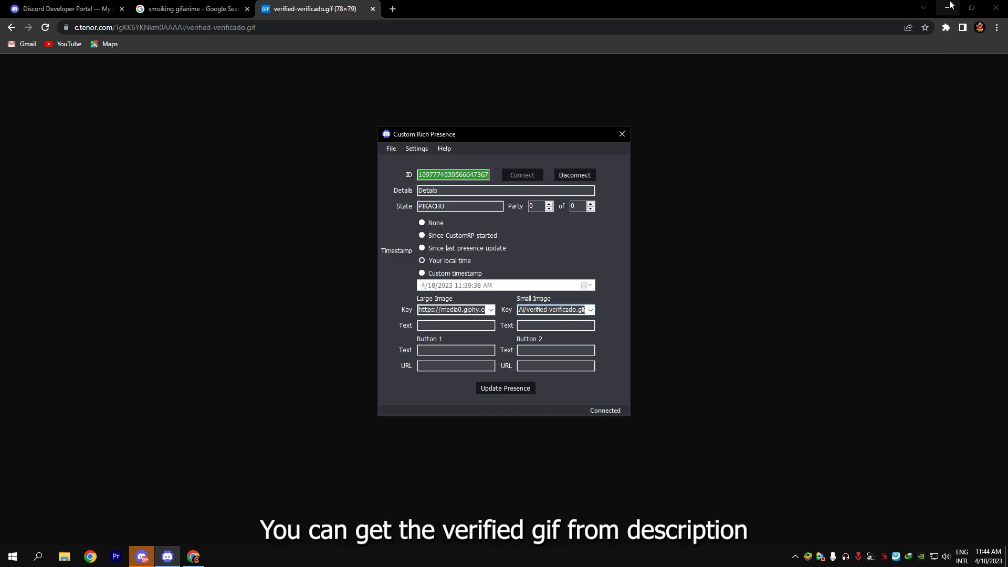
{"action": "left_click", "coordinate": [167, 556]}
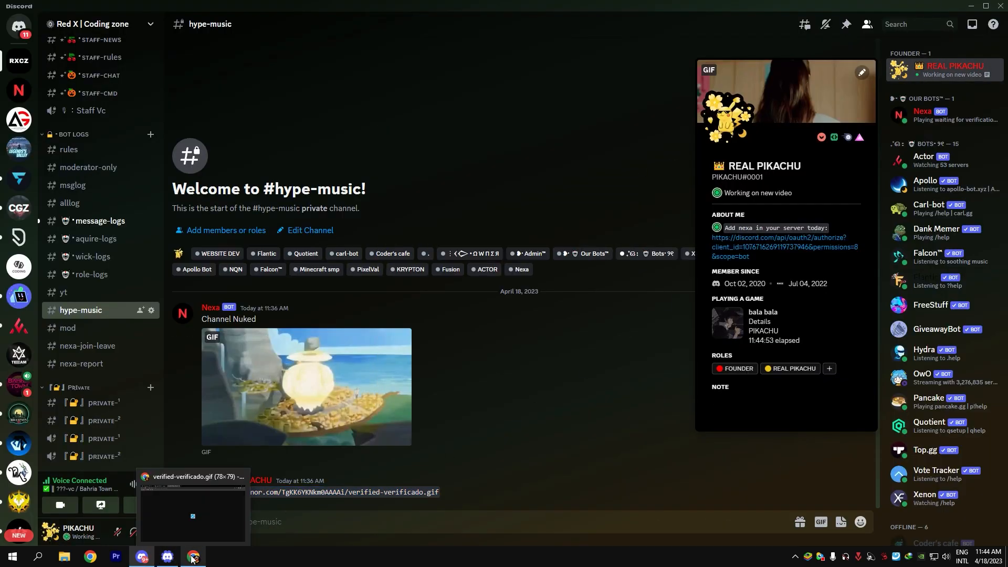
{"action": "left_click", "coordinate": [192, 556]}
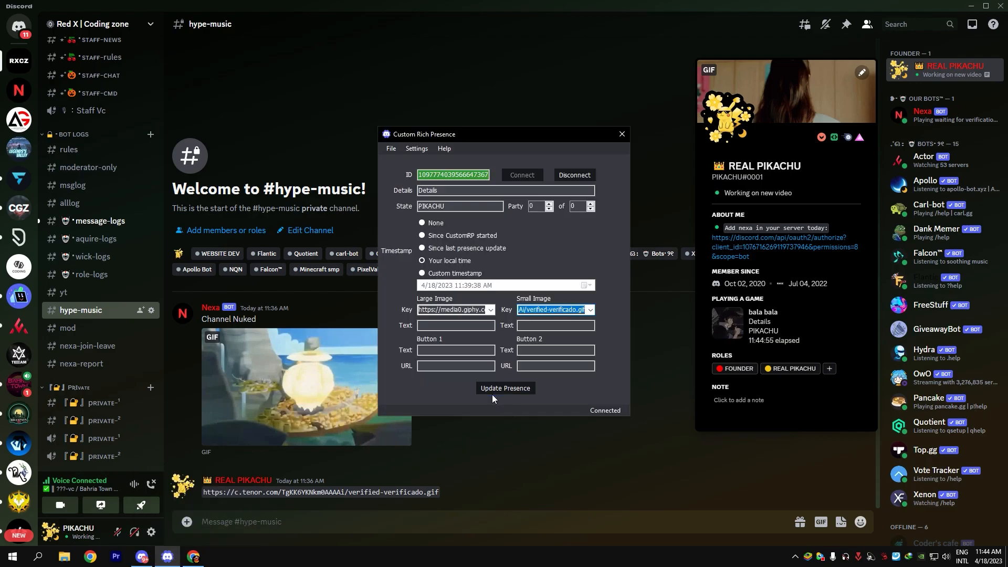
{"action": "left_click", "coordinate": [505, 388]}
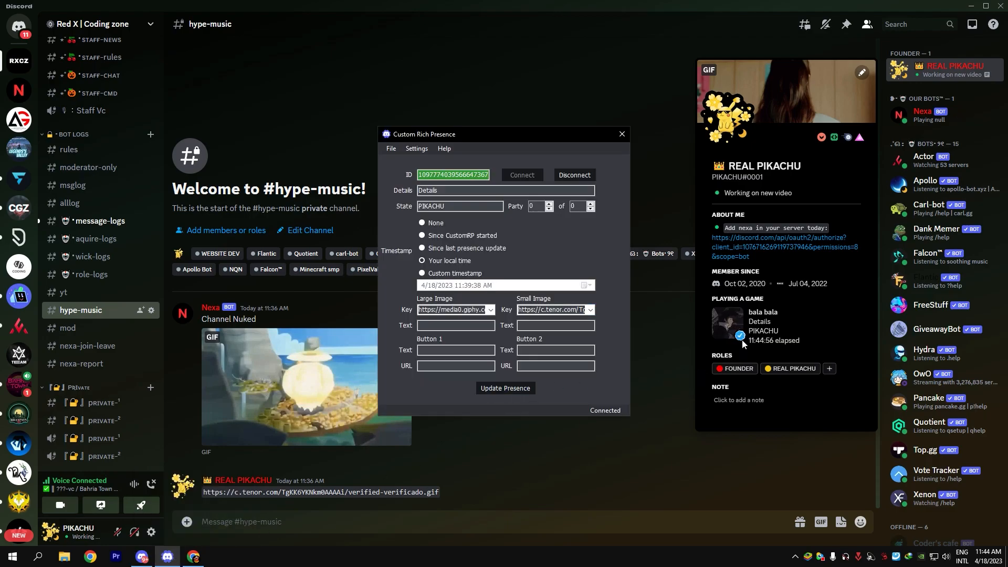
{"action": "left_click", "coordinate": [456, 325]}
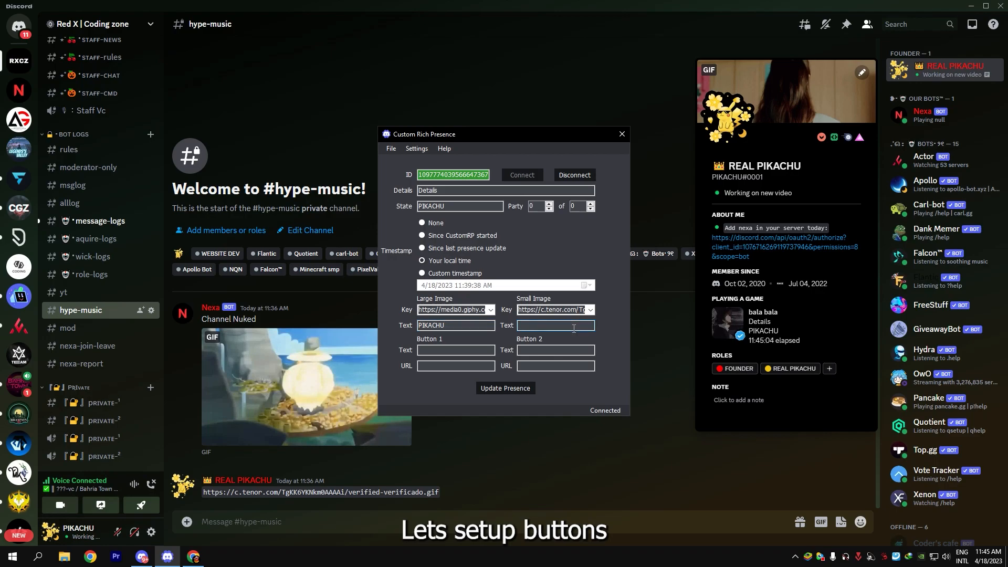
Step: Enter image texts PIKACHU and Verified, and button labels Youtube and Discord
{"action": "type", "text": "Verified"}
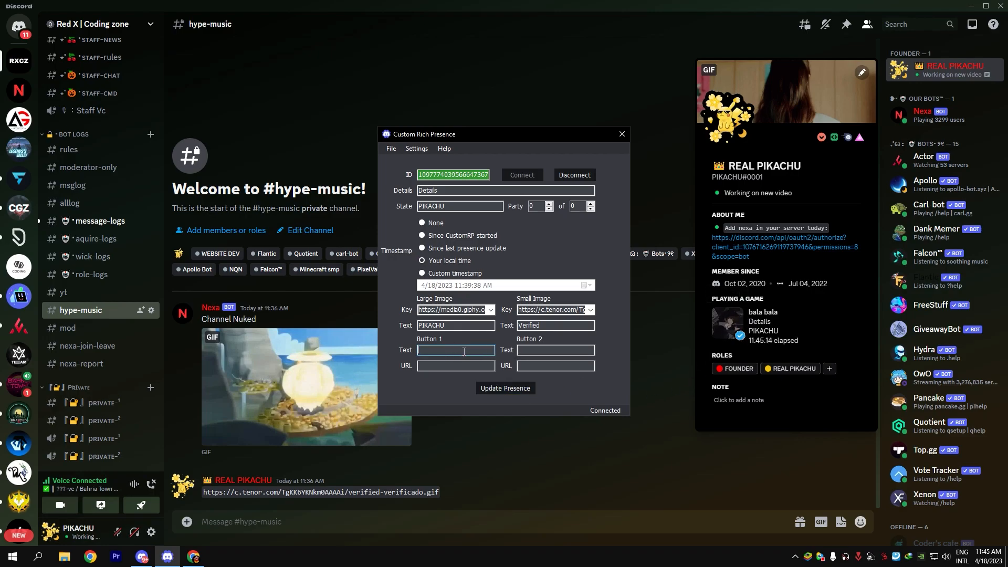
{"action": "type", "text": "Y"}
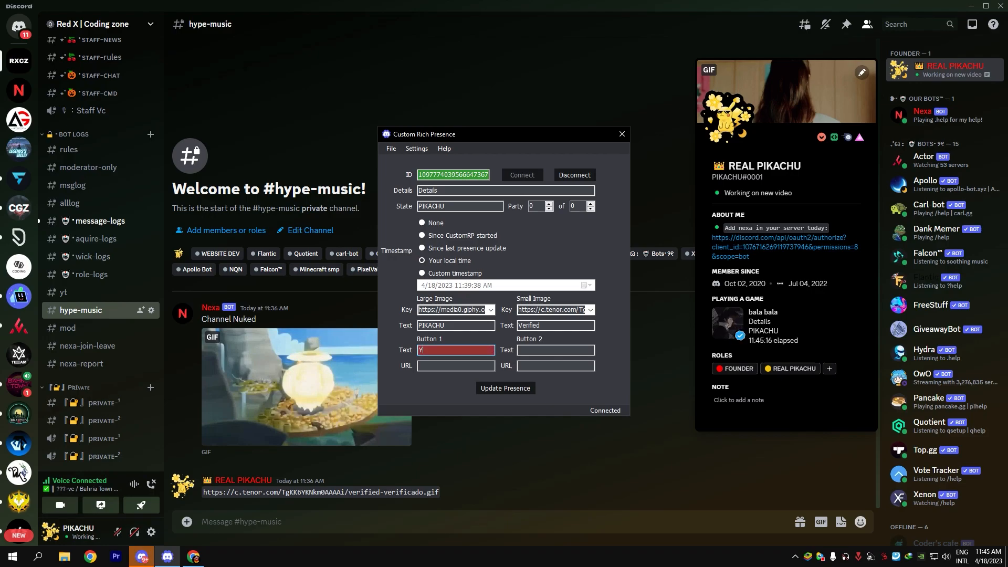
{"action": "type", "text": "Youtube"}
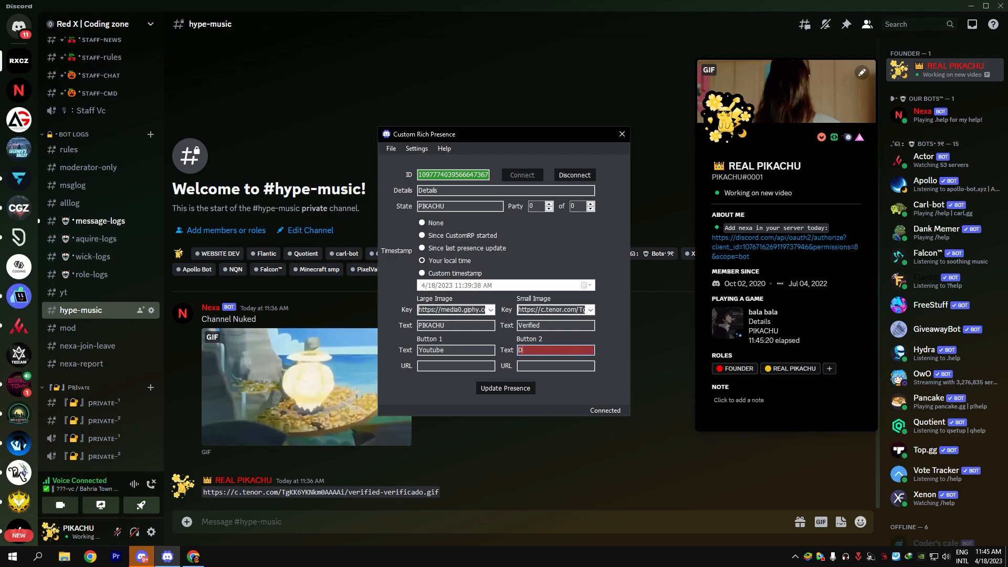
{"action": "type", "text": "Discord"}
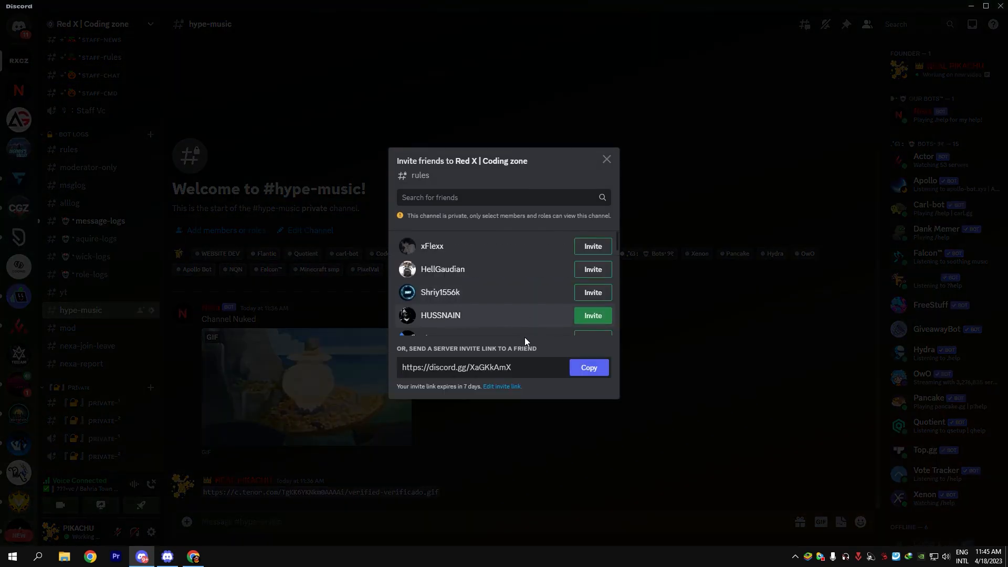
Step: Create a never-expiring Discord invite link and open your YouTube channel page on youtube.com
{"action": "left_click", "coordinate": [502, 386]}
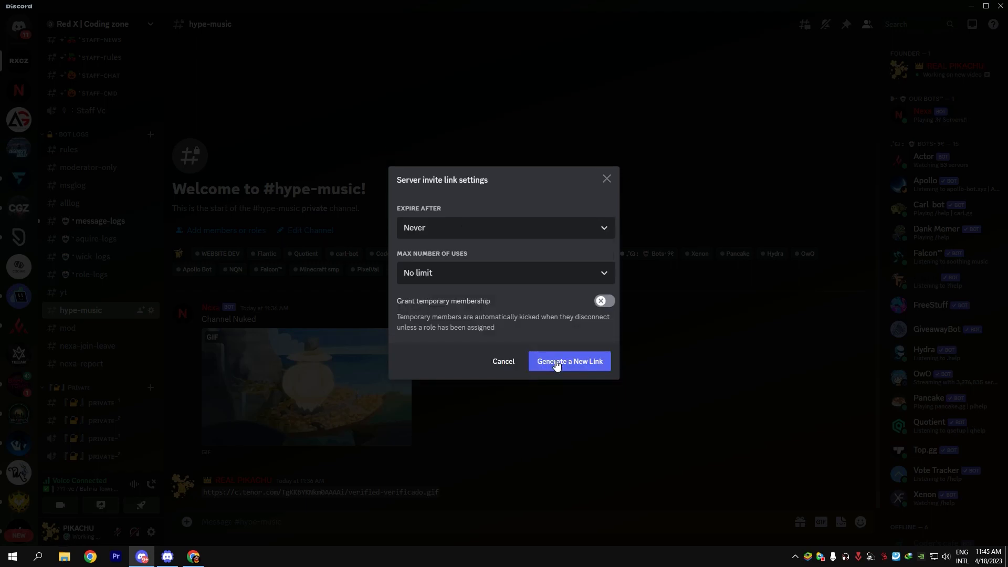
{"action": "left_click", "coordinate": [568, 360]}
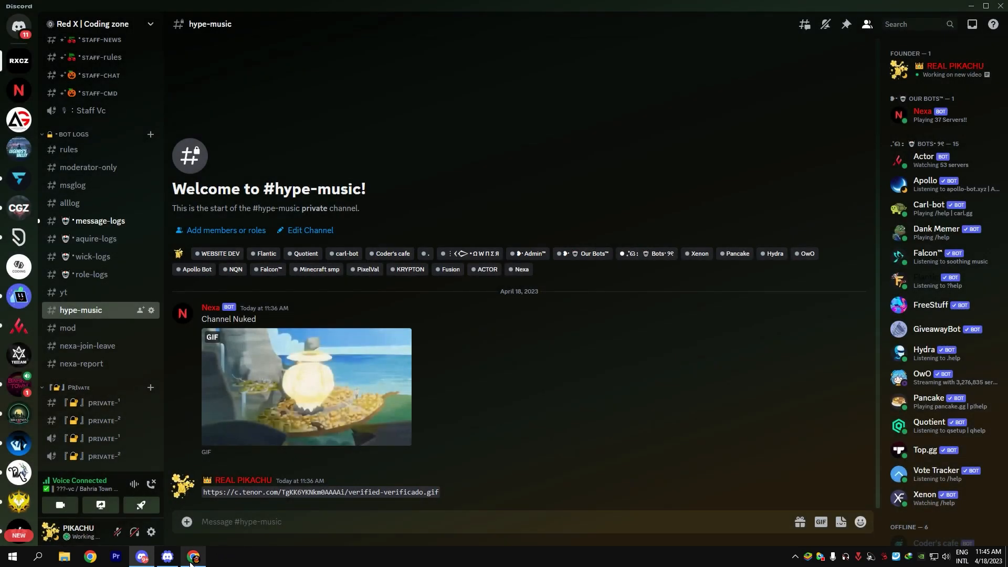
{"action": "left_click", "coordinate": [167, 556]}
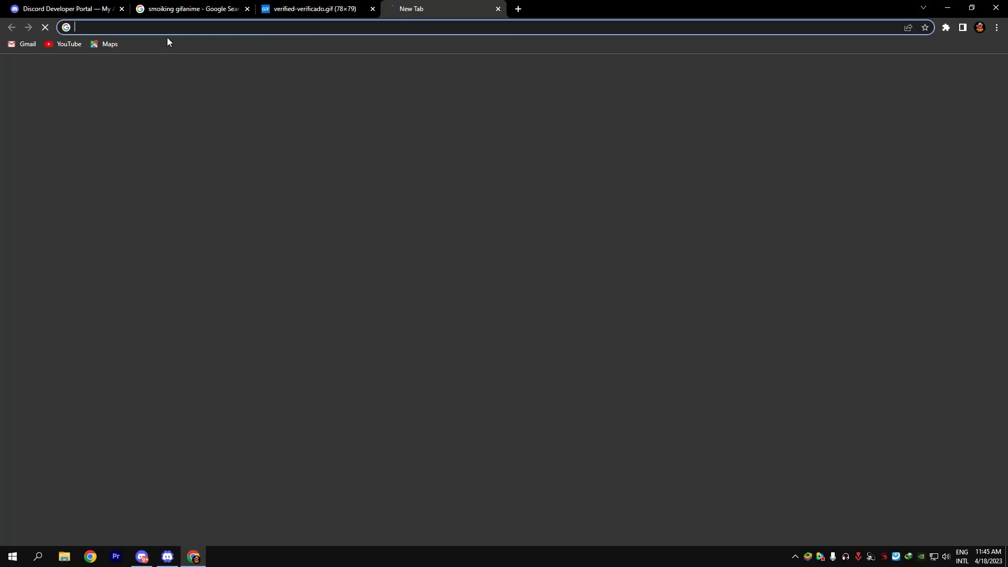
{"action": "type", "text": "youtube.com"}
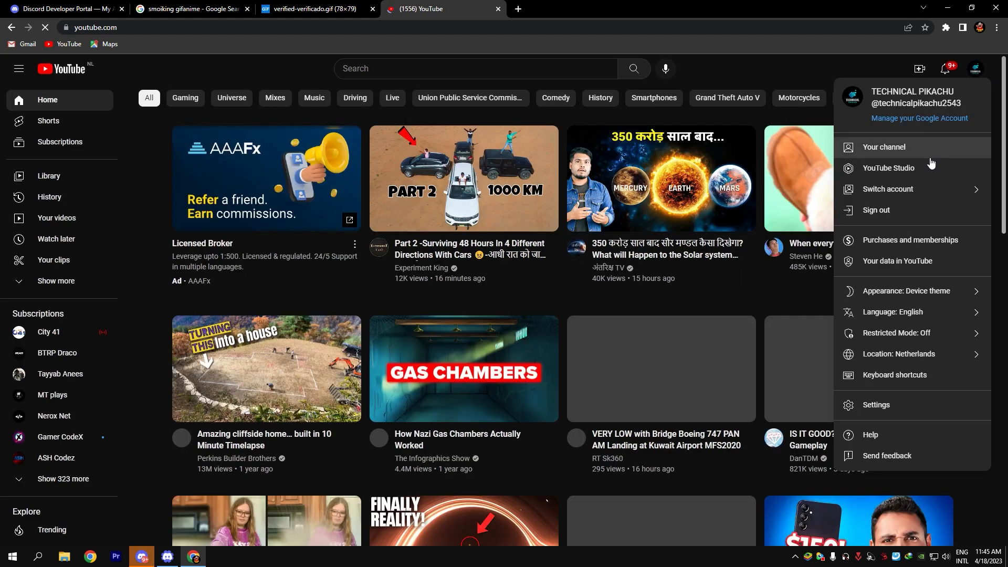
{"action": "left_click", "coordinate": [884, 146]}
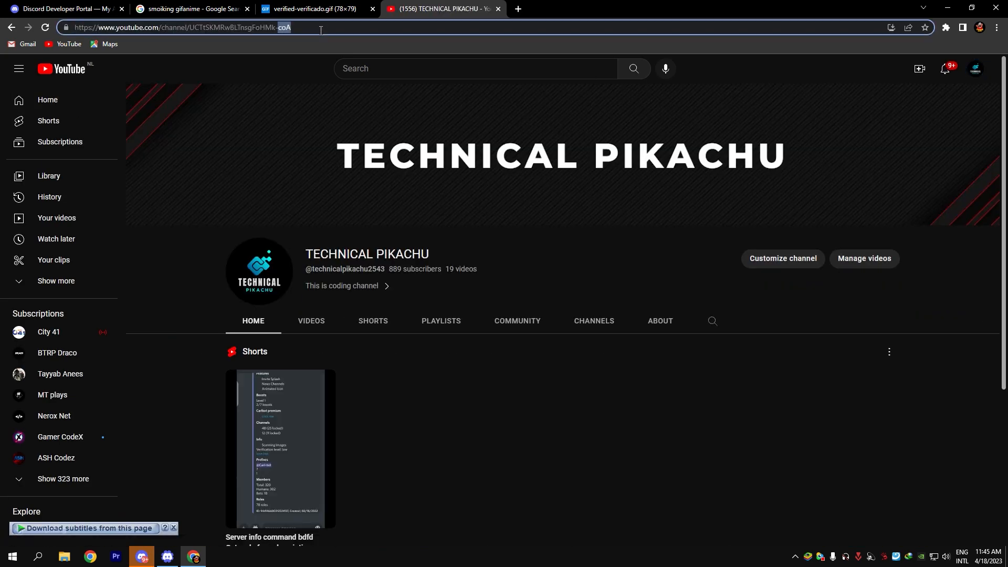
{"action": "left_click", "coordinate": [167, 557]}
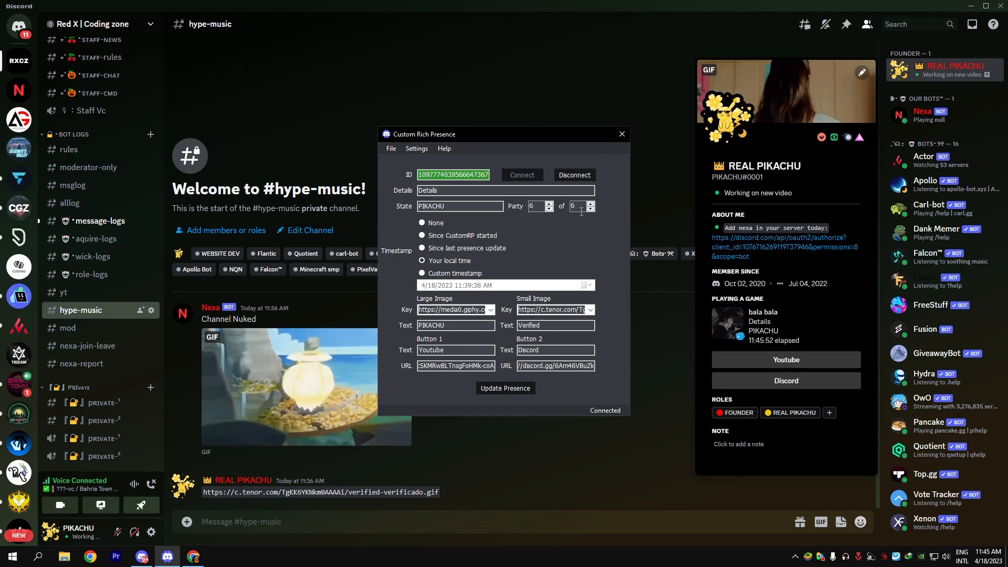
Step: Set the party to 6 of 9, update the presence, and test the Youtube button without leaving Discord
{"action": "left_click", "coordinate": [590, 203]}
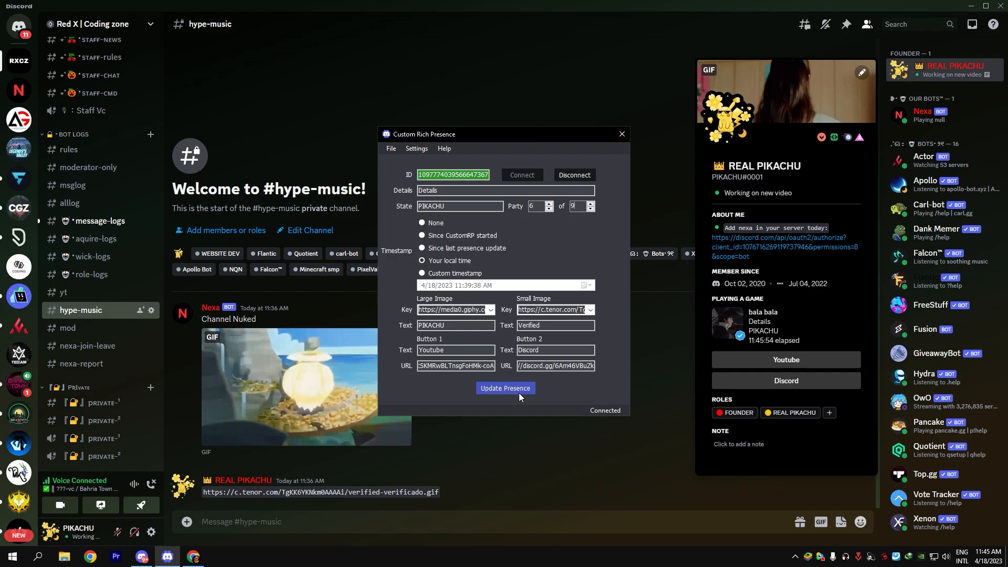
{"action": "left_click", "coordinate": [505, 388]}
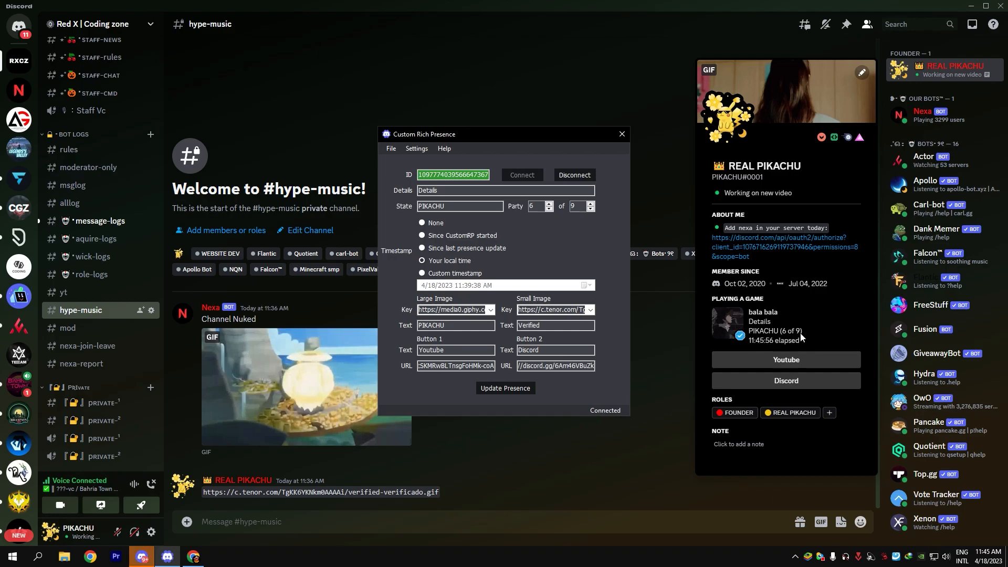
{"action": "left_click", "coordinate": [786, 360]}
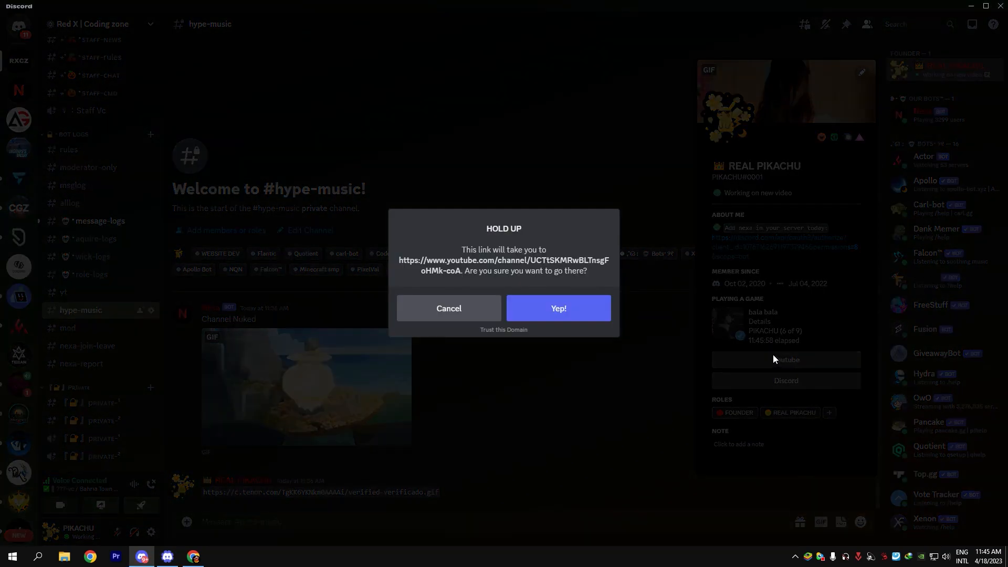
{"action": "left_click", "coordinate": [448, 309]}
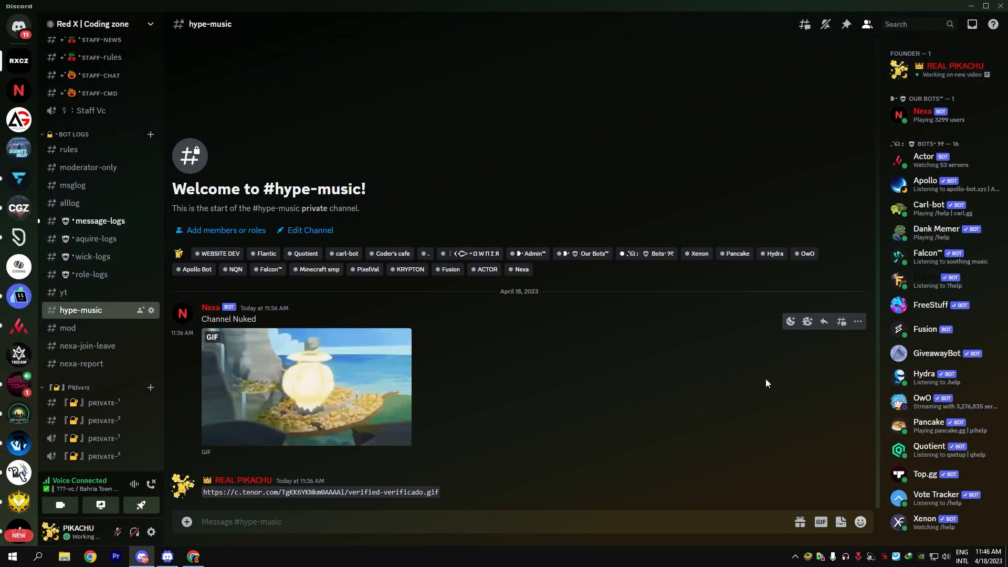
Step: Move through the rules channel to the click-me channel to view the finished presence
{"action": "left_click", "coordinate": [69, 149]}
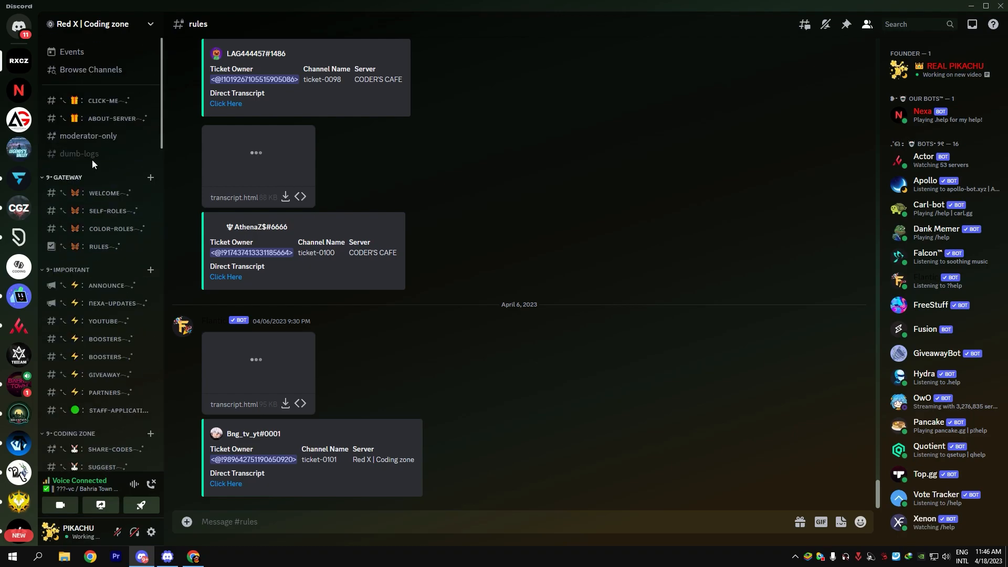
{"action": "left_click", "coordinate": [110, 100]}
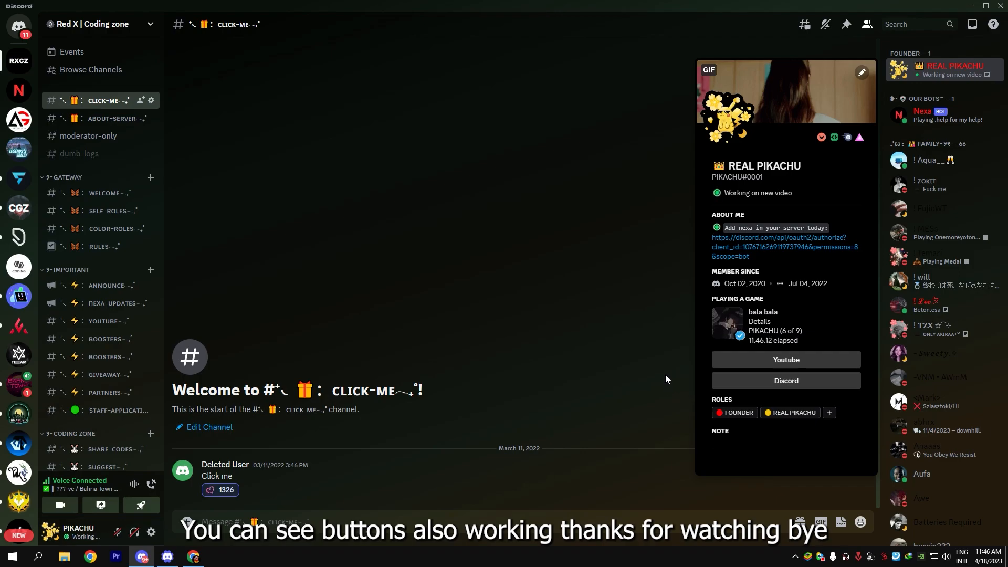
{"action": "mouse_move", "coordinate": [467, 430]}
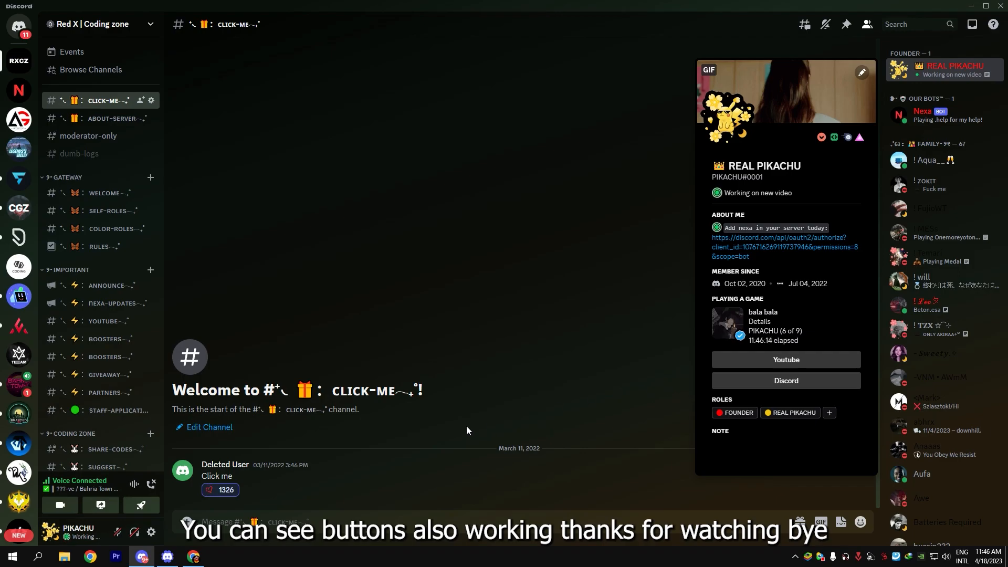